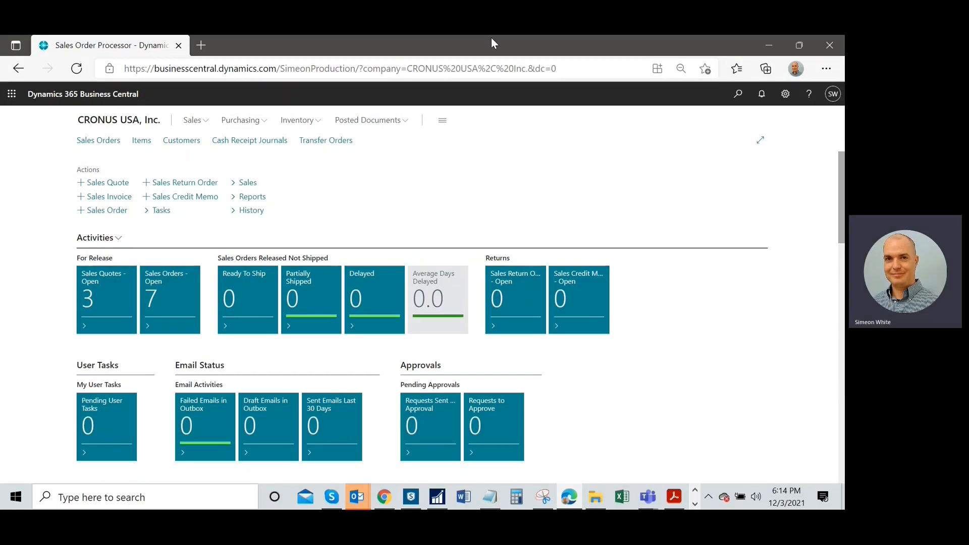
{"action": "mouse_move", "coordinate": [825, 138]}
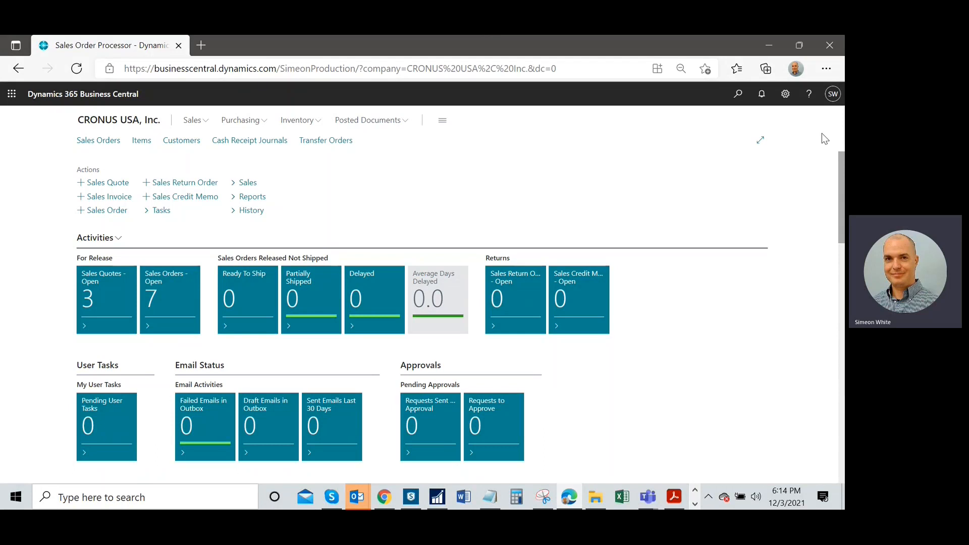
{"action": "mouse_move", "coordinate": [820, 179]}
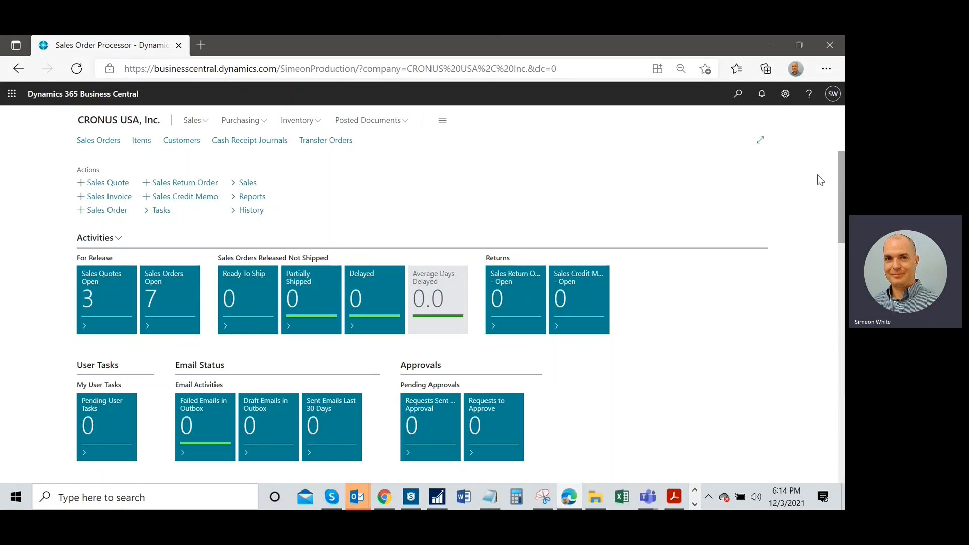
{"action": "mouse_move", "coordinate": [631, 163]}
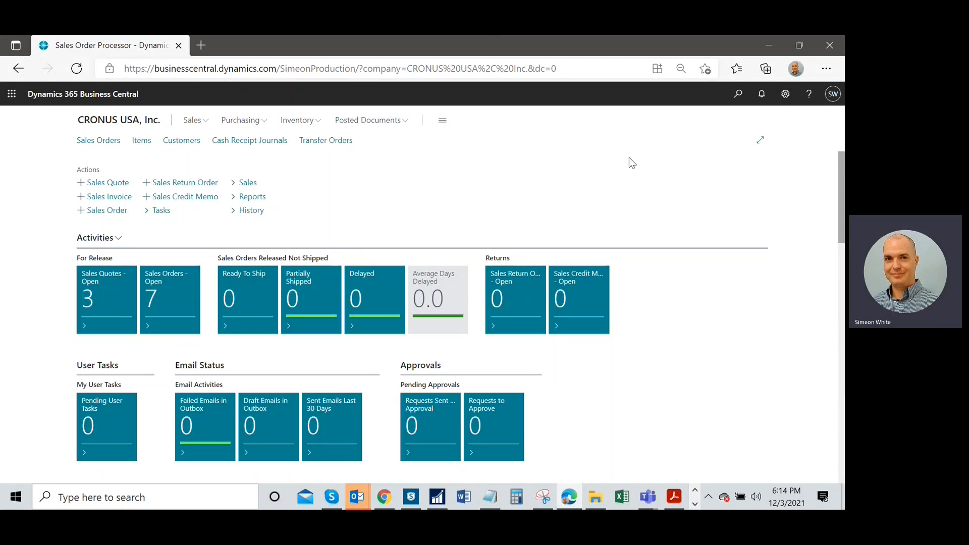
{"action": "mouse_move", "coordinate": [718, 105]}
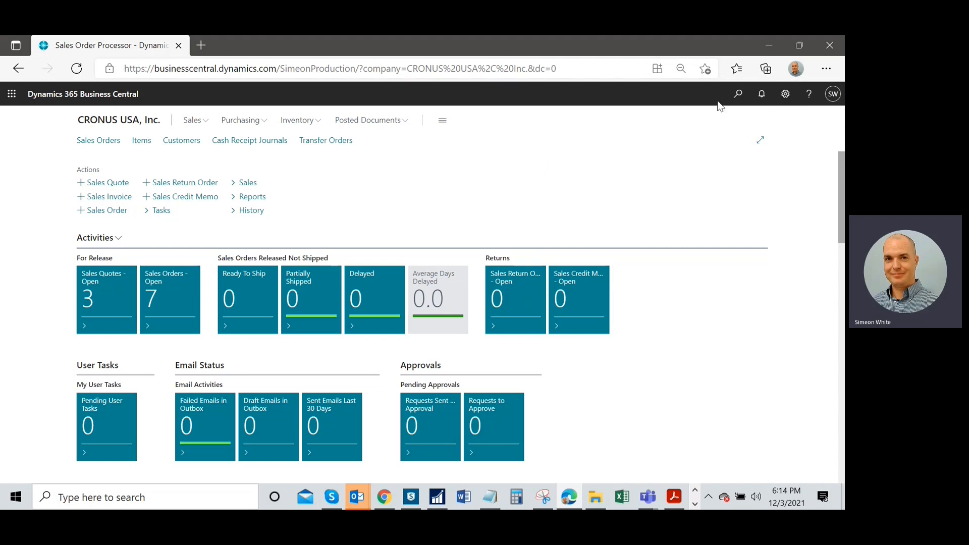
{"action": "mouse_move", "coordinate": [785, 93]}
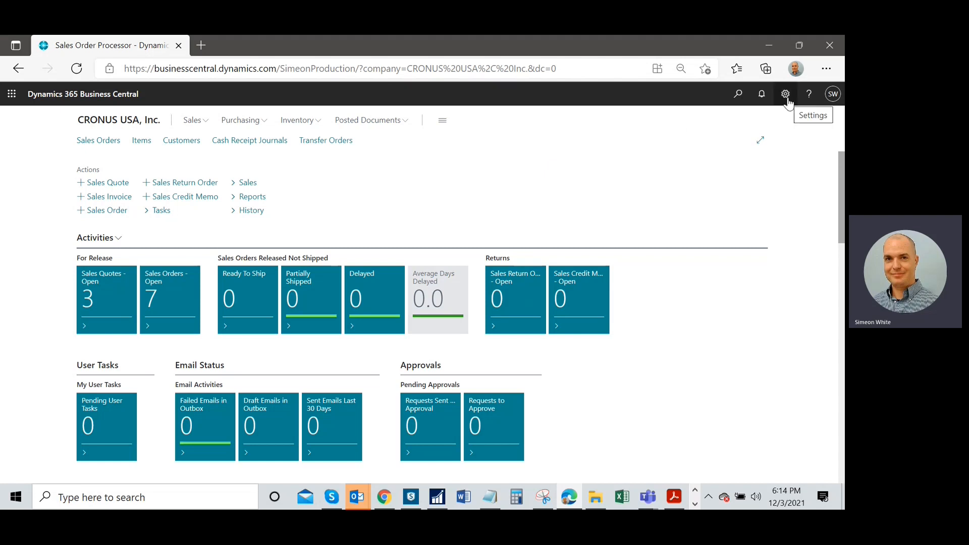
- Open My Settings from the Settings gear, showing the role Sales Order Processor
{"action": "left_click", "coordinate": [784, 93]}
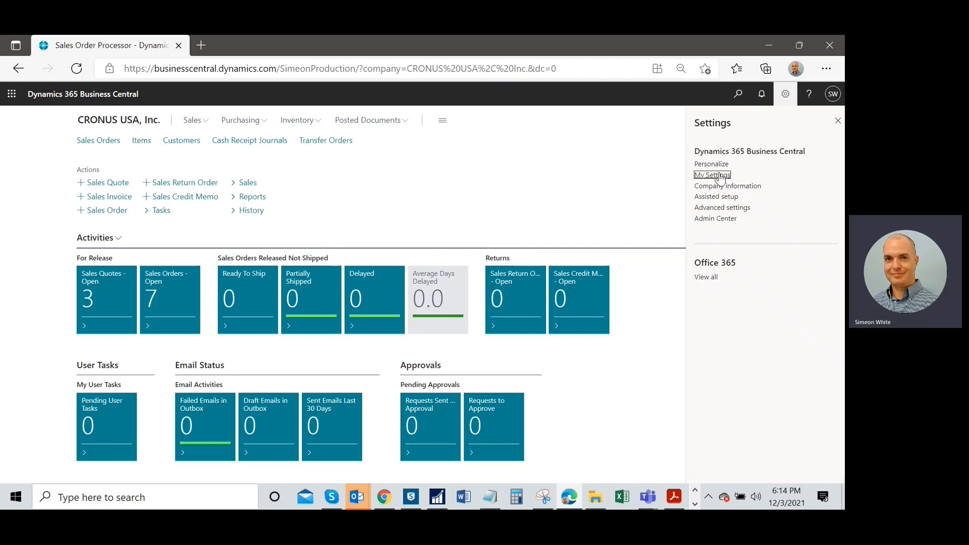
{"action": "left_click", "coordinate": [712, 174]}
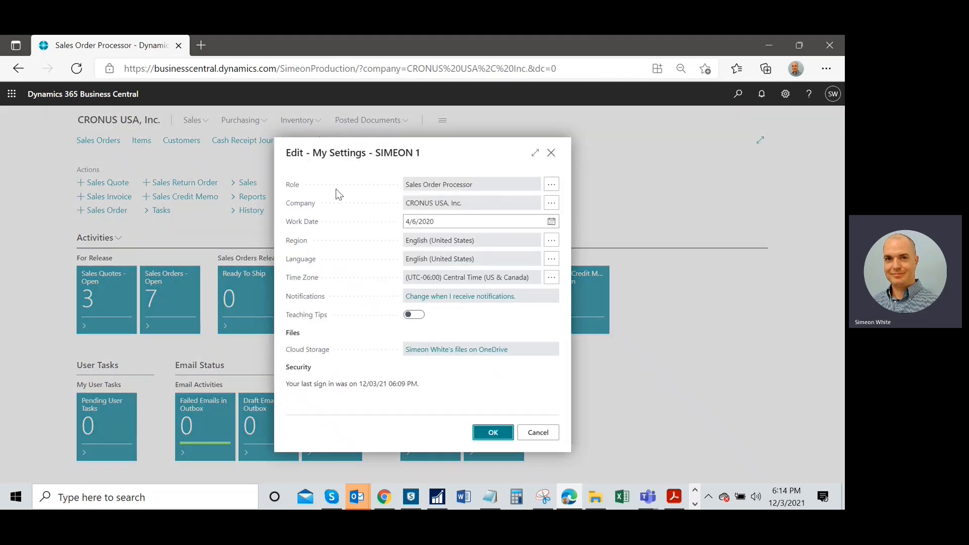
{"action": "mouse_move", "coordinate": [426, 192]}
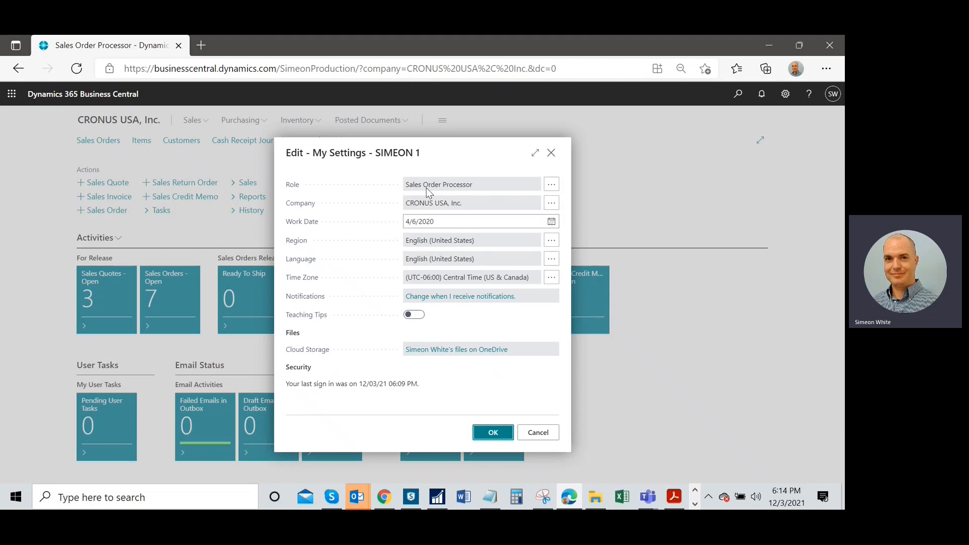
{"action": "mouse_move", "coordinate": [437, 187]}
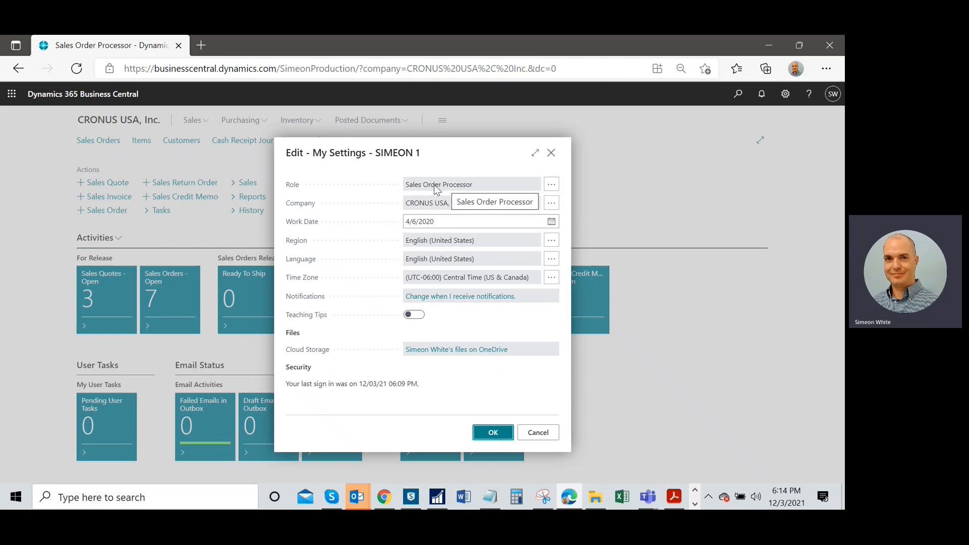
{"action": "mouse_move", "coordinate": [297, 157]}
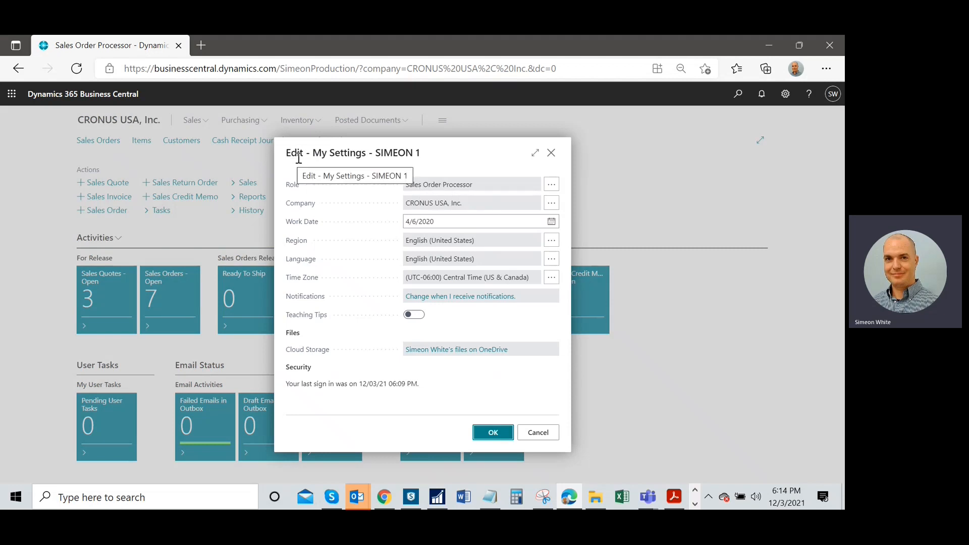
{"action": "mouse_move", "coordinate": [253, 427]}
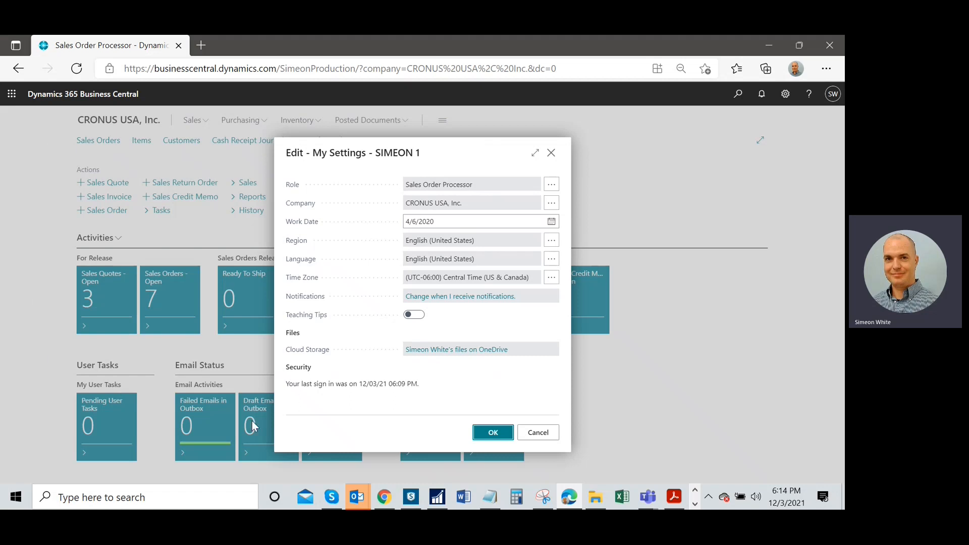
{"action": "mouse_move", "coordinate": [104, 303]}
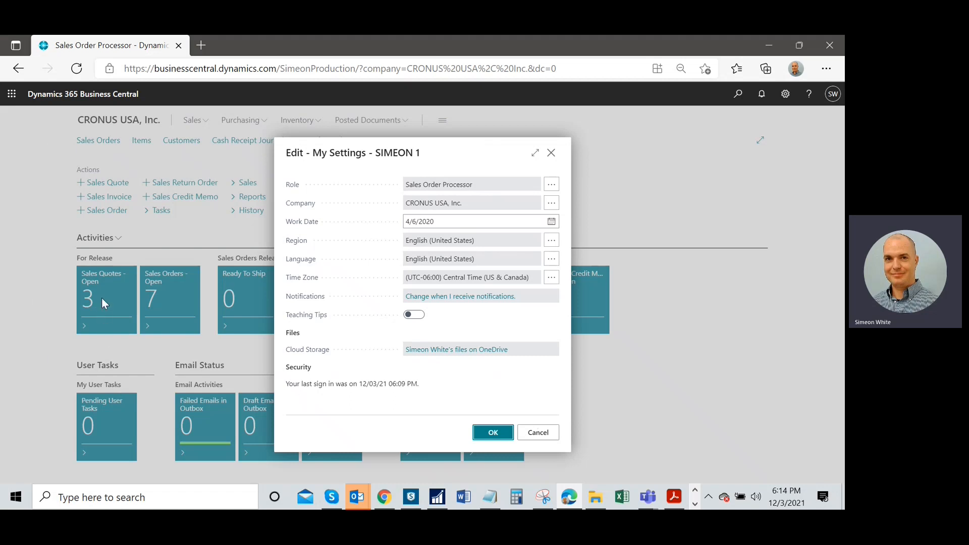
{"action": "mouse_move", "coordinate": [241, 318]}
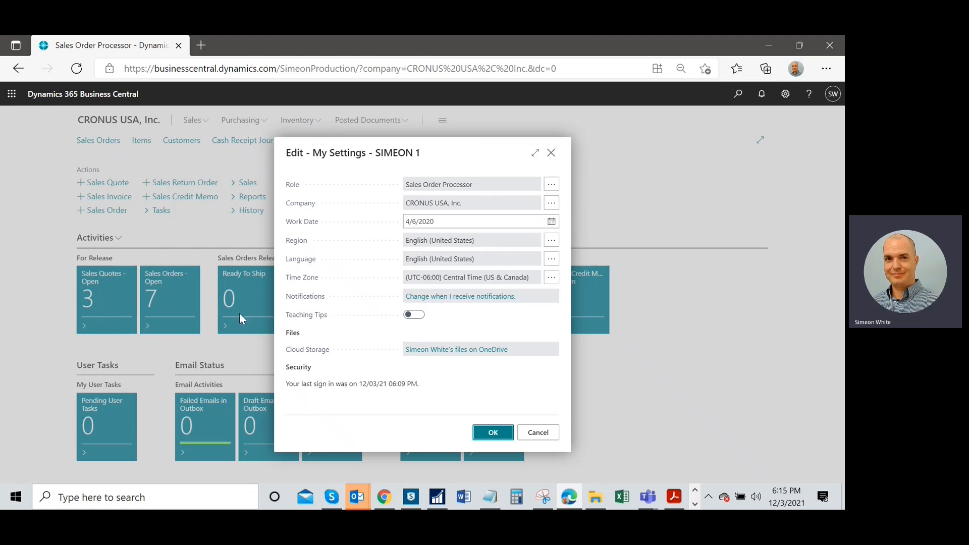
{"action": "mouse_move", "coordinate": [192, 136]}
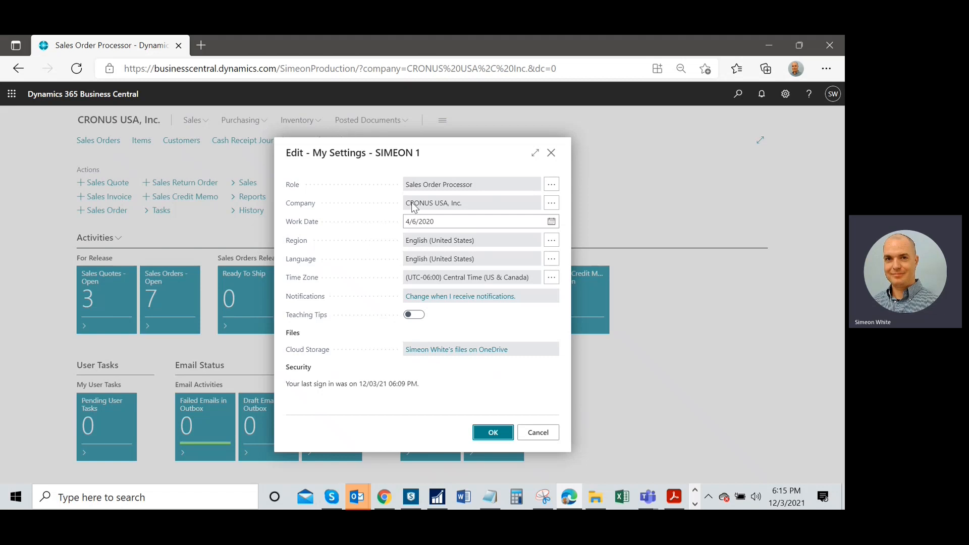
{"action": "mouse_move", "coordinate": [550, 184]}
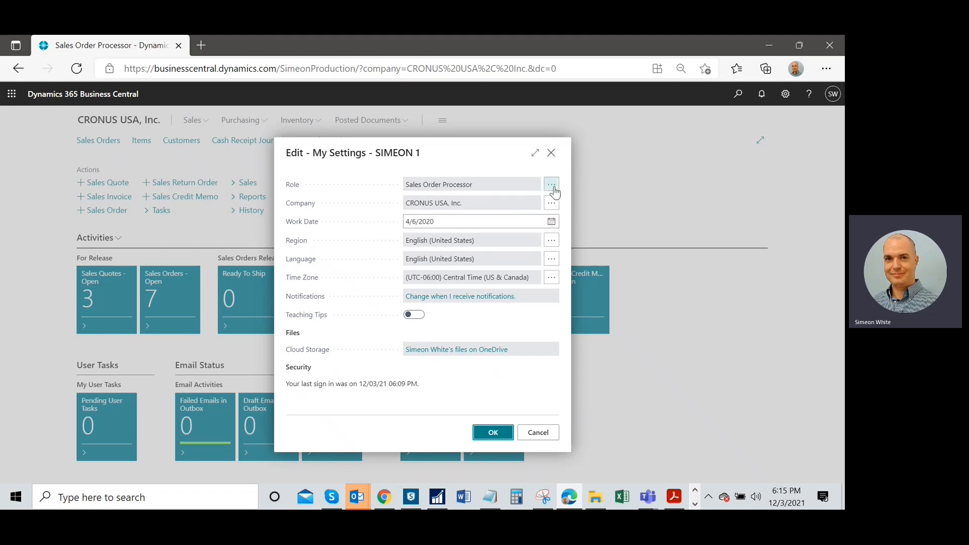
- Open the Available Roles lookup for the Role field and browse the roles
{"action": "left_click", "coordinate": [550, 184]}
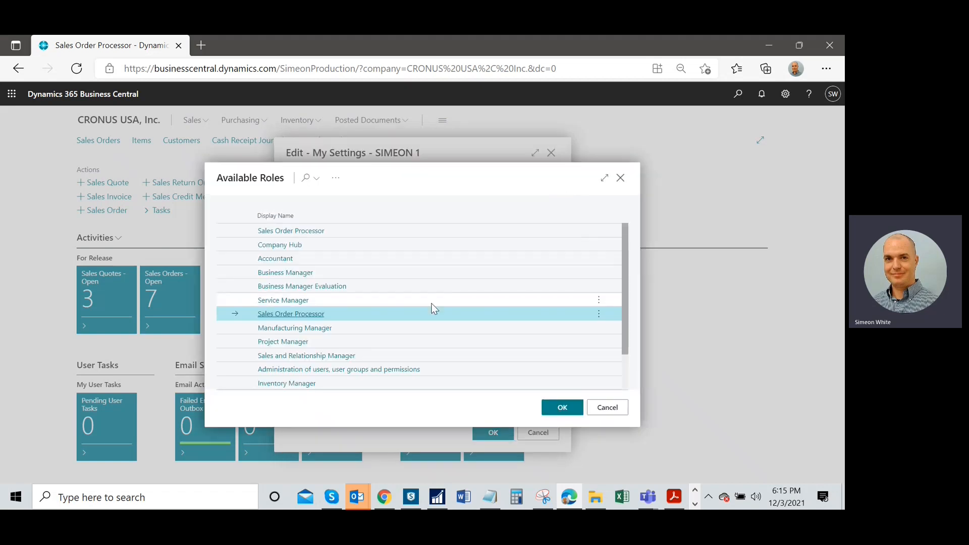
{"action": "scroll", "scroll_direction": "down", "scroll_amount": 3}
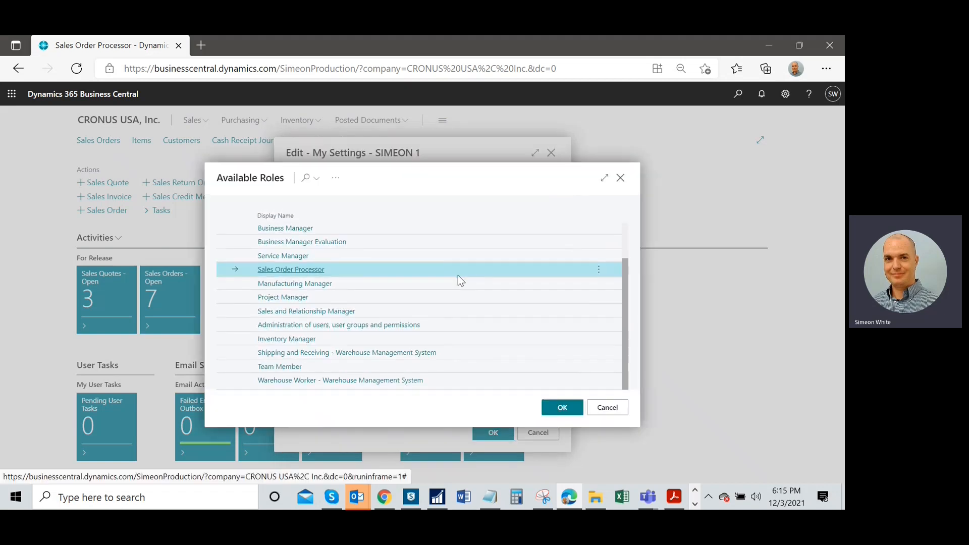
{"action": "scroll", "scroll_direction": "up", "scroll_amount": 3}
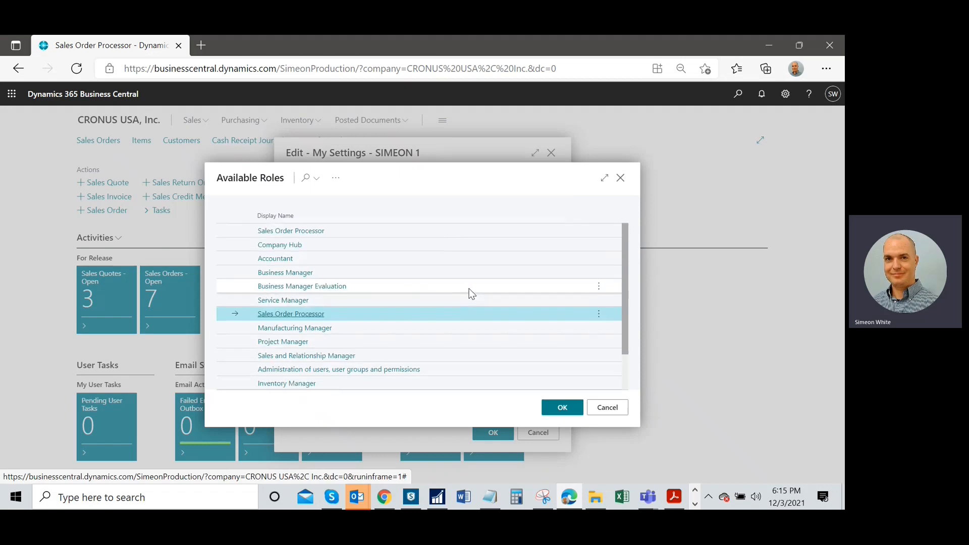
{"action": "mouse_move", "coordinate": [611, 213]}
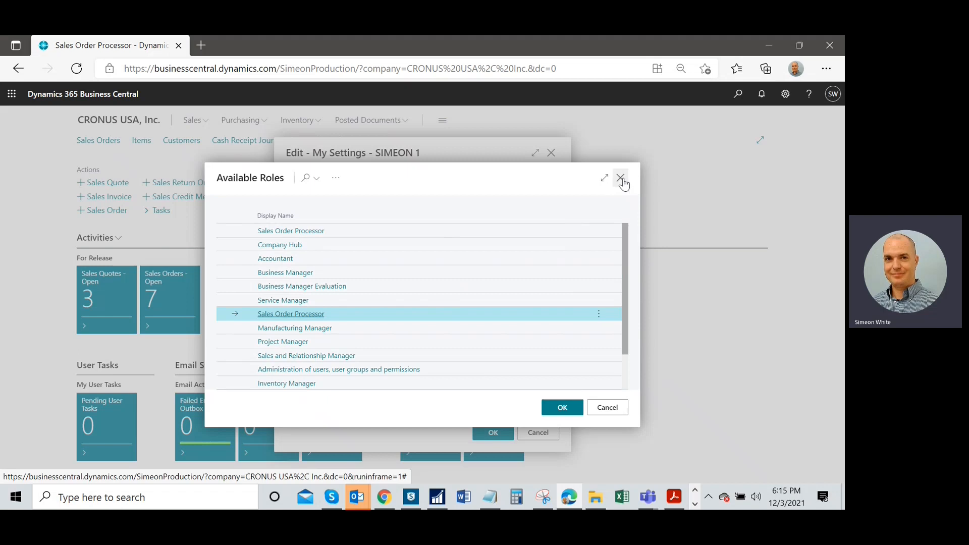
{"action": "left_click", "coordinate": [621, 179]}
{"action": "type", "text": "profiles"}
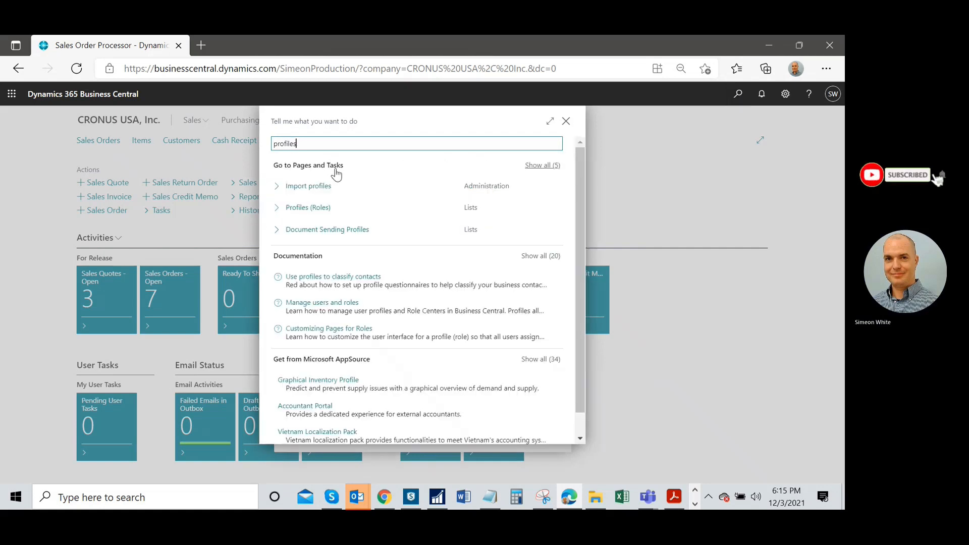
{"action": "left_click", "coordinate": [310, 207]}
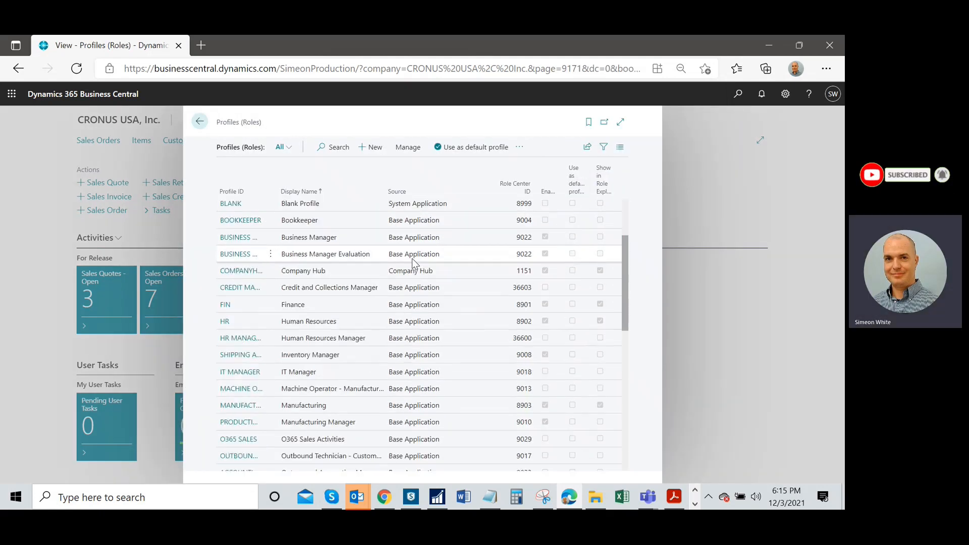
{"action": "scroll", "scroll_direction": "down", "scroll_amount": 3}
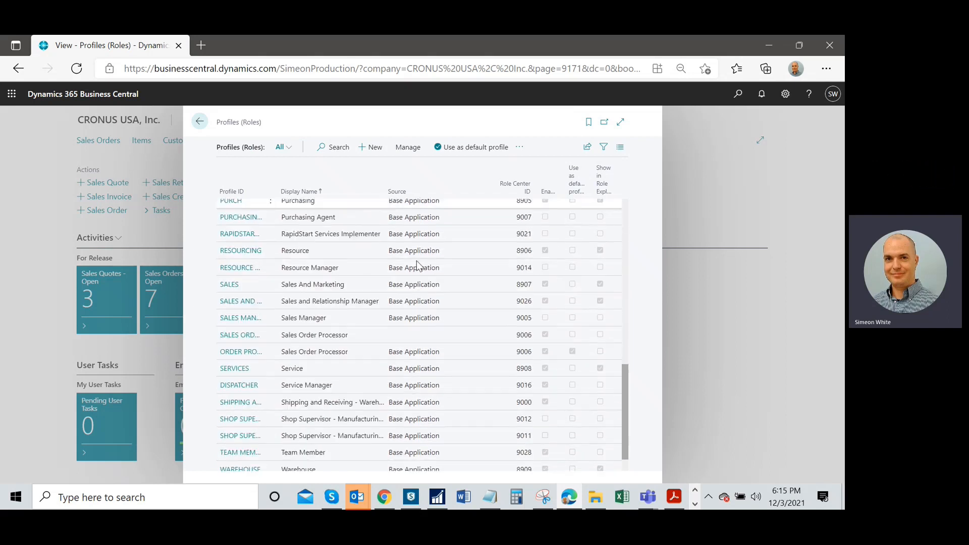
{"action": "scroll", "scroll_direction": "down", "scroll_amount": 3}
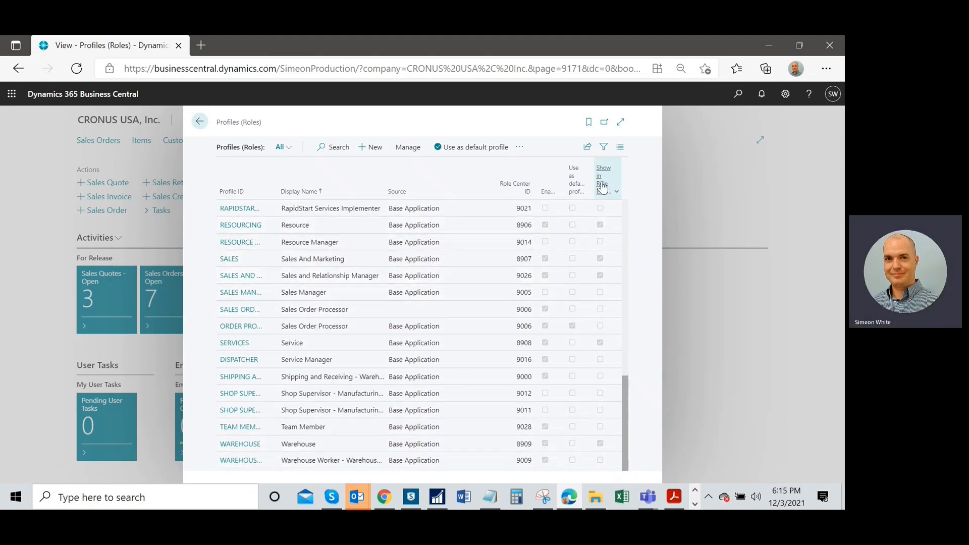
{"action": "mouse_move", "coordinate": [602, 179]}
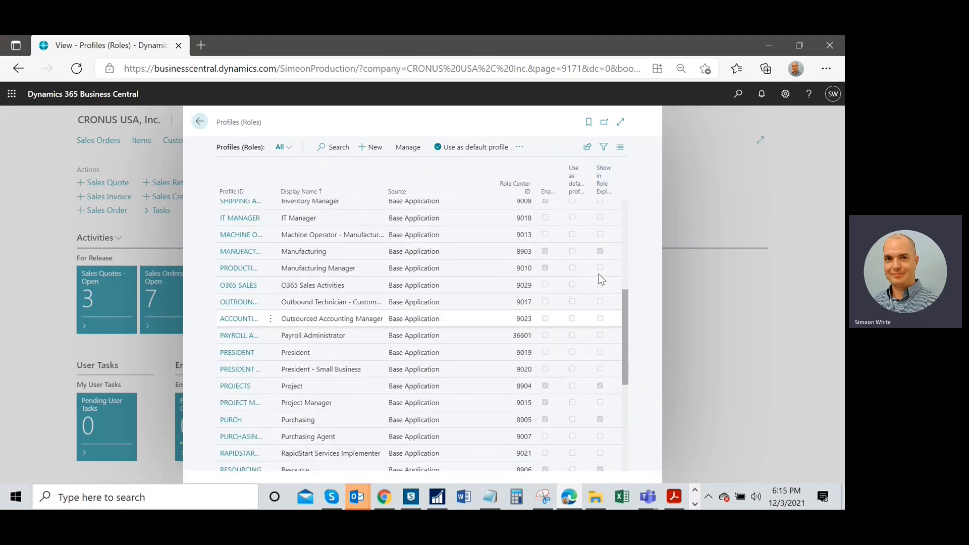
{"action": "scroll", "scroll_direction": "up", "scroll_amount": 3}
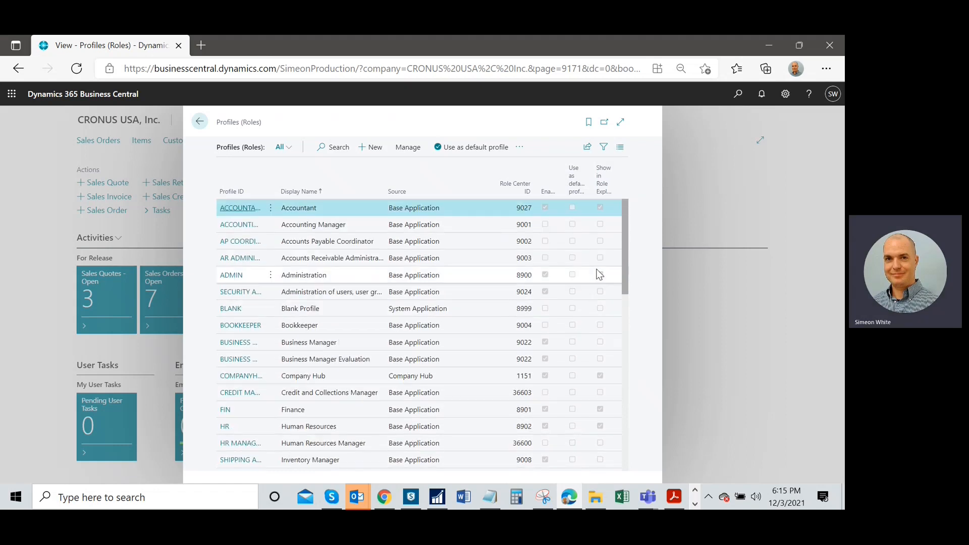
{"action": "scroll", "scroll_direction": "down", "scroll_amount": 3}
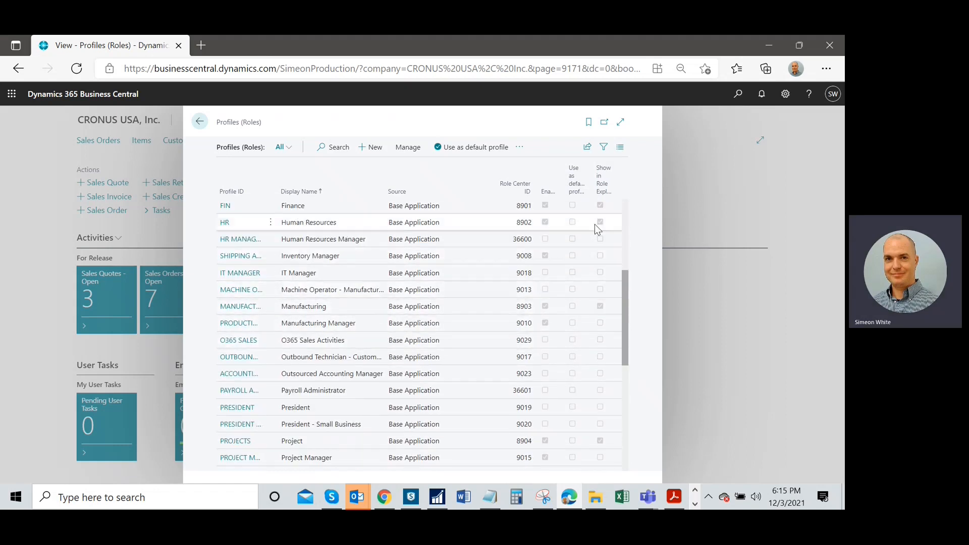
{"action": "scroll", "scroll_direction": "down", "scroll_amount": 3}
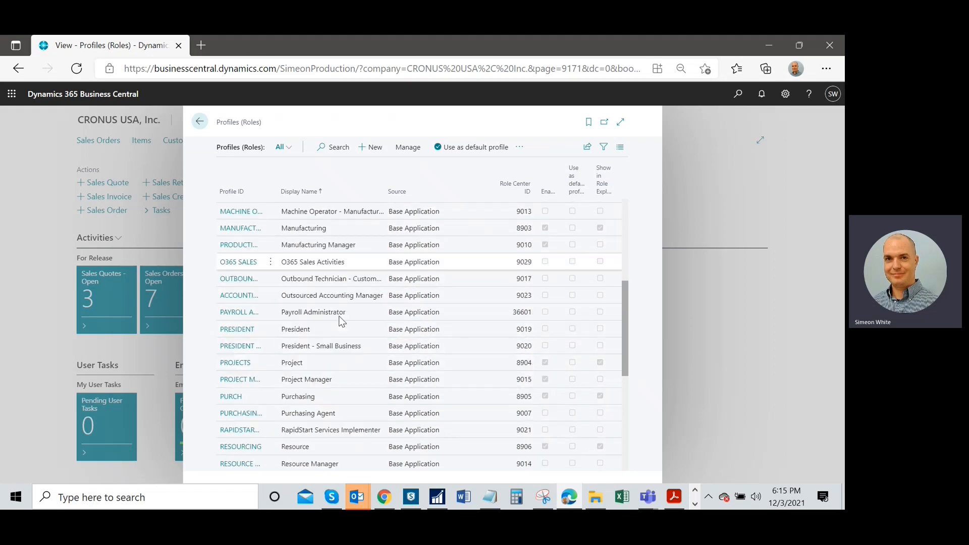
{"action": "scroll", "scroll_direction": "down", "scroll_amount": 3}
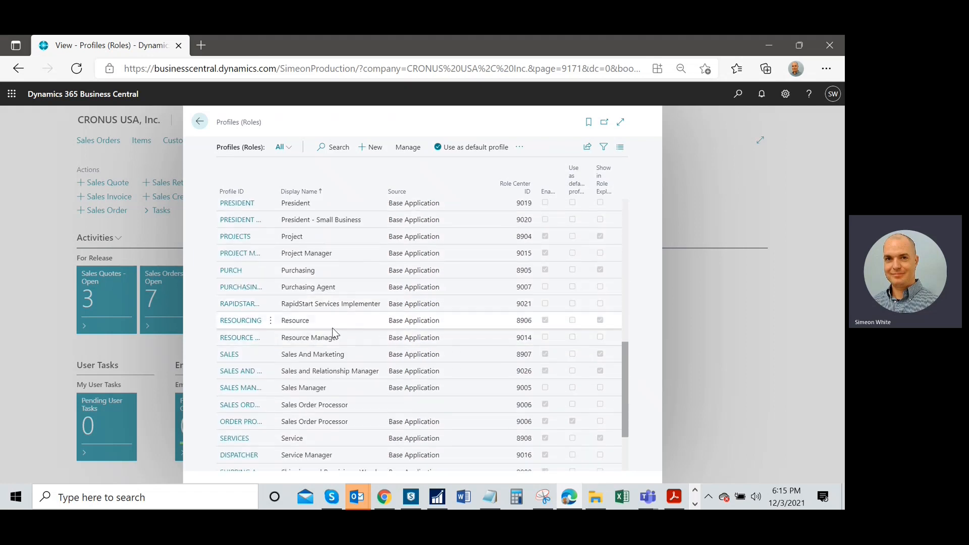
{"action": "scroll", "scroll_direction": "down", "scroll_amount": 3}
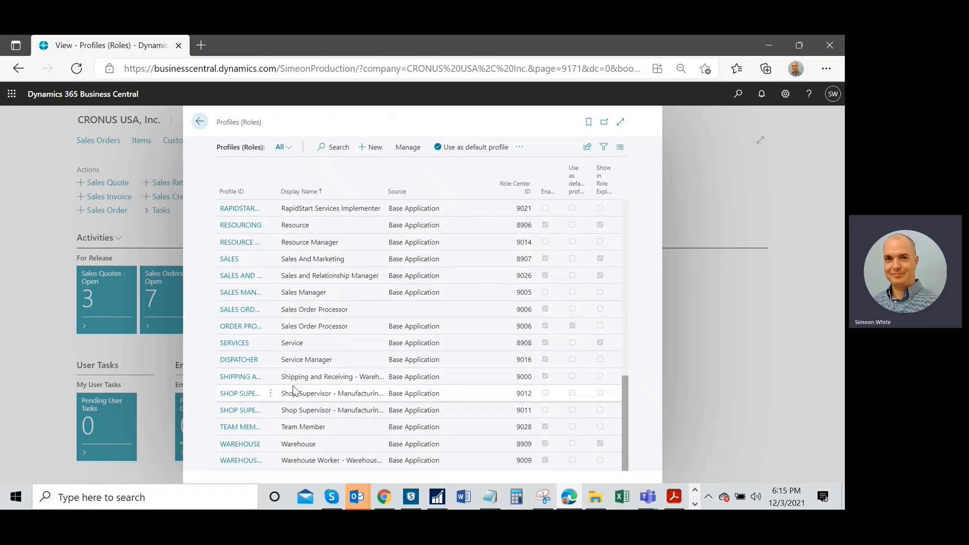
{"action": "scroll", "scroll_direction": "up", "scroll_amount": 3}
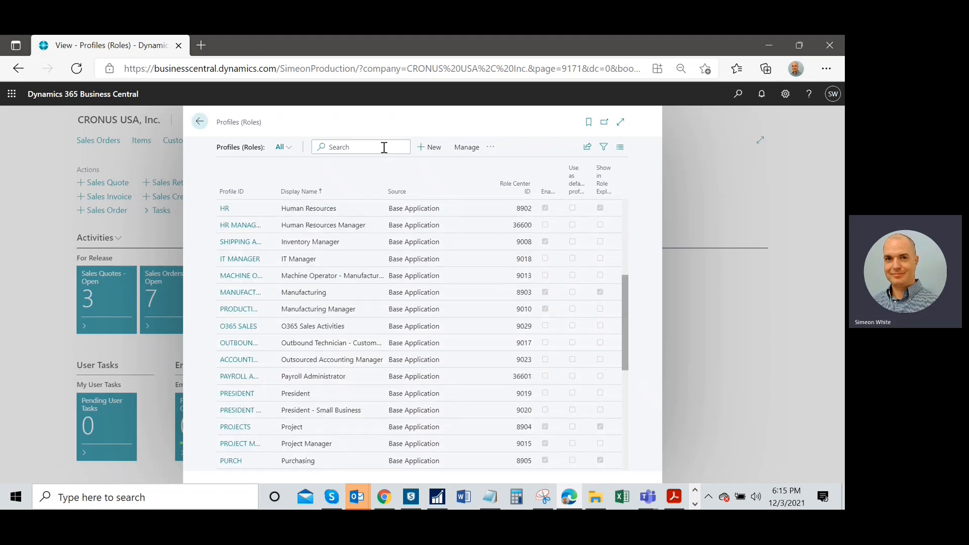
- Search profiles for 'inventor' and turn on Show in Role Explorer for Inventory Manager
{"action": "type", "text": "inventor"}
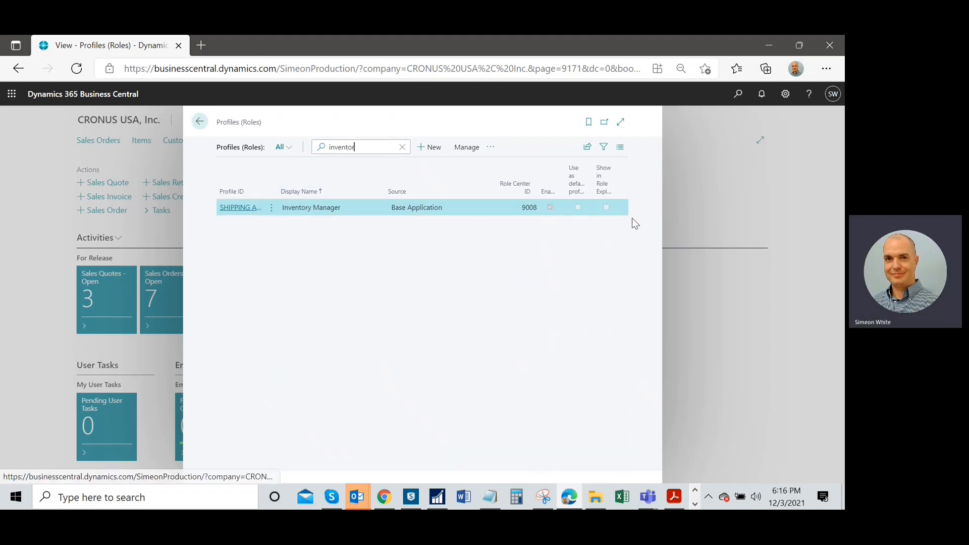
{"action": "mouse_move", "coordinate": [329, 205]}
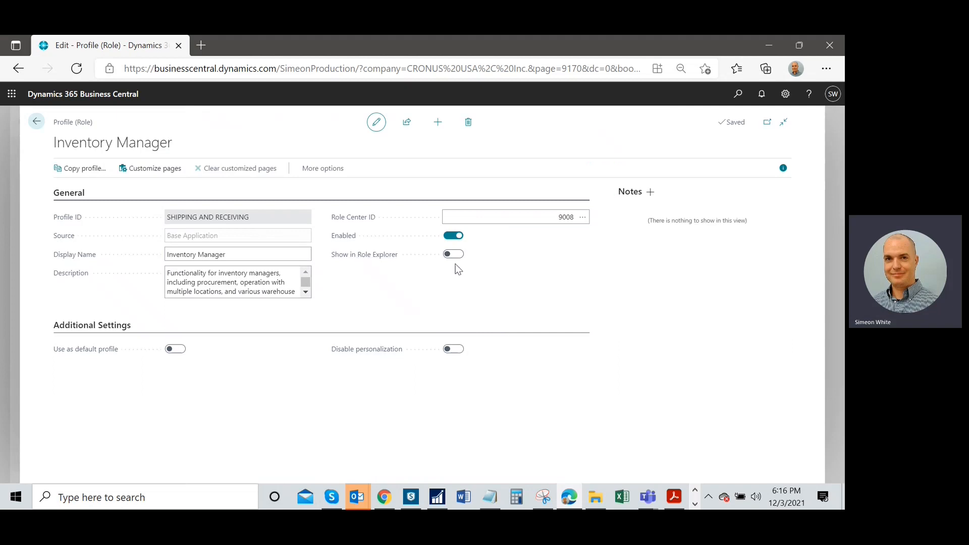
{"action": "left_click", "coordinate": [453, 254]}
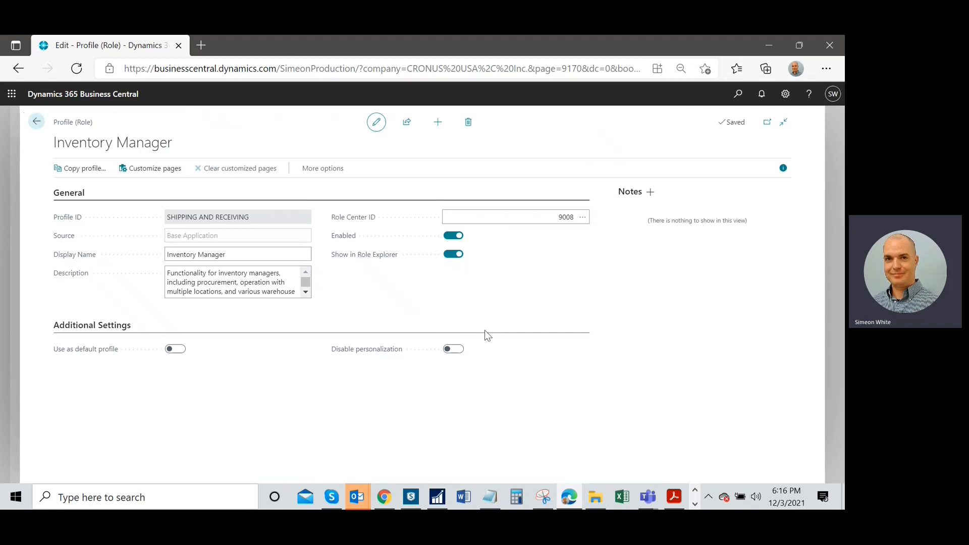
{"action": "left_click", "coordinate": [36, 121]}
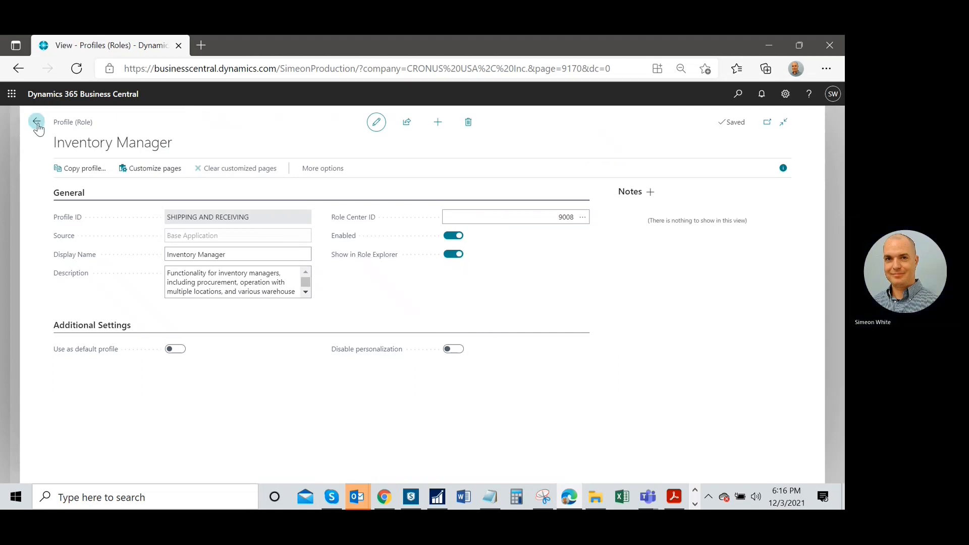
- Reopen My Settings and select Inventory Manager in the Role lookup
{"action": "left_click", "coordinate": [36, 122]}
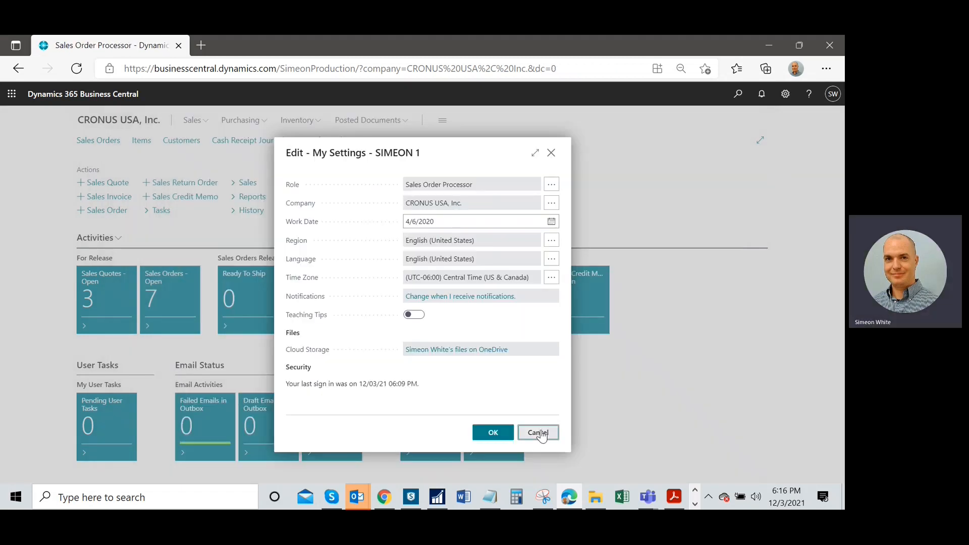
{"action": "left_click", "coordinate": [536, 432]}
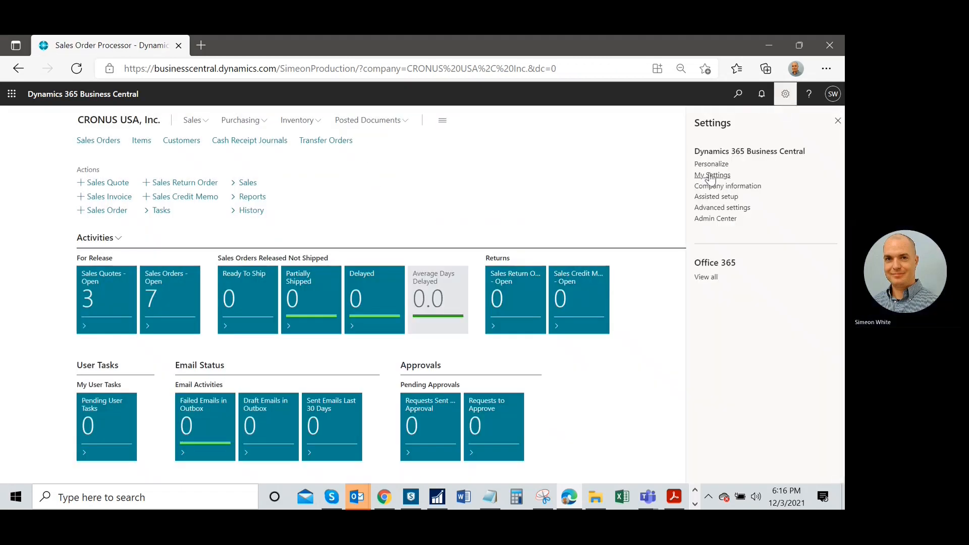
{"action": "left_click", "coordinate": [712, 175]}
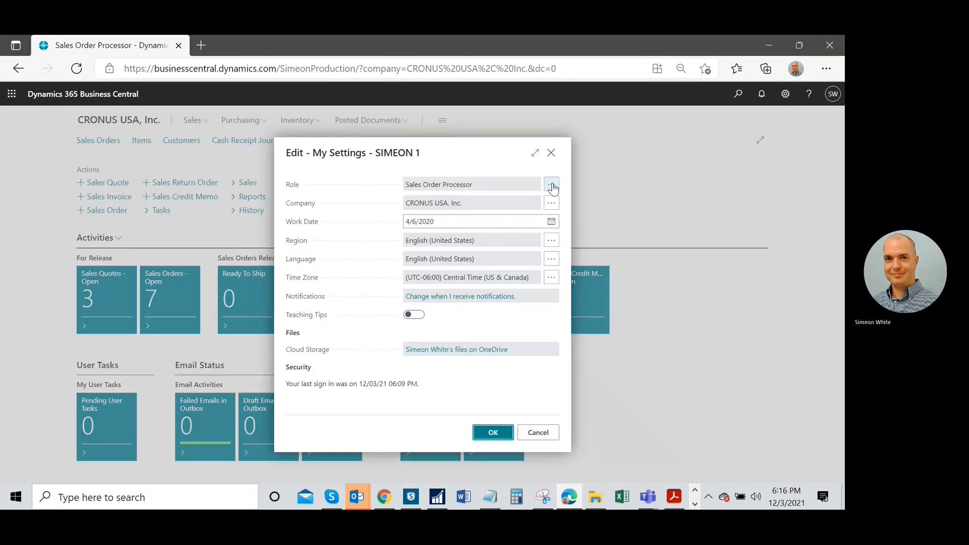
{"action": "left_click", "coordinate": [550, 184]}
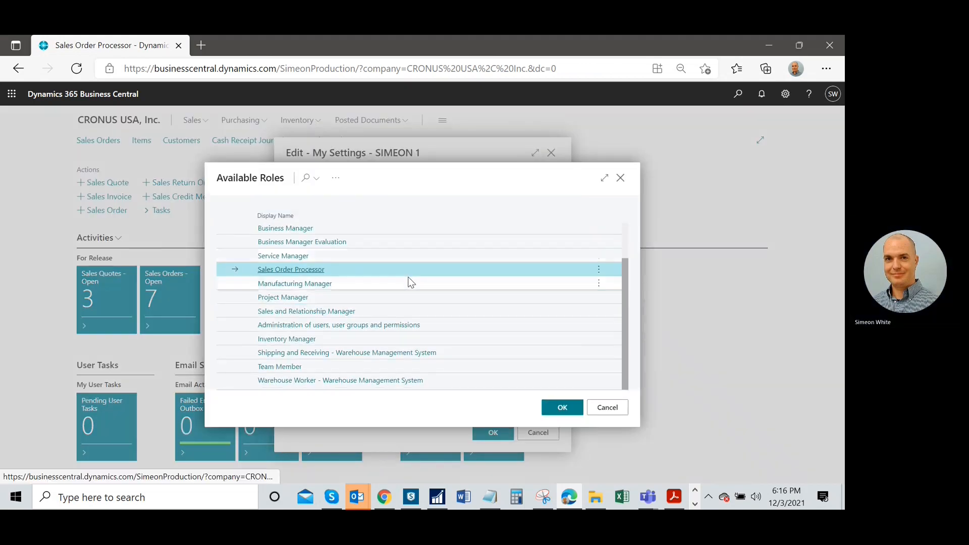
{"action": "scroll", "scroll_direction": "up", "scroll_amount": 3}
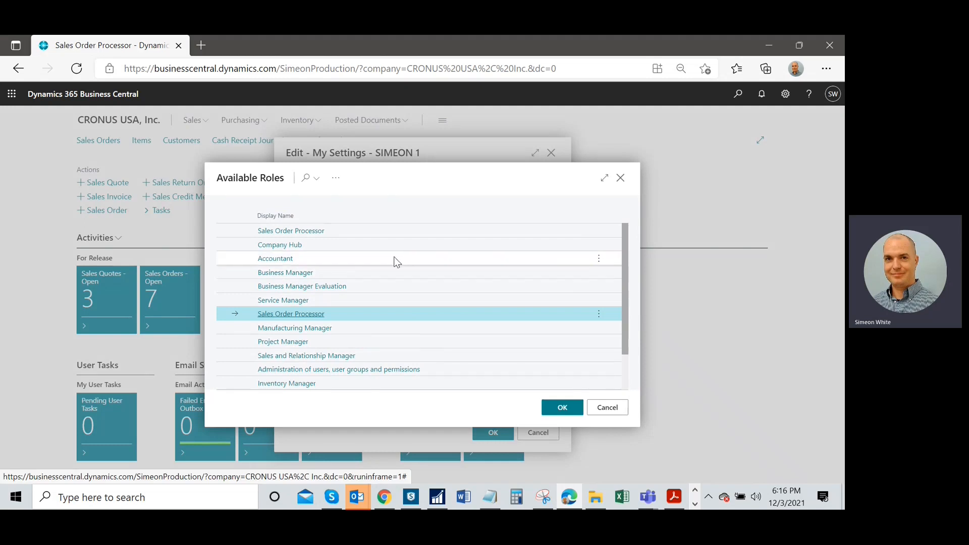
{"action": "scroll", "scroll_direction": "down", "scroll_amount": 3}
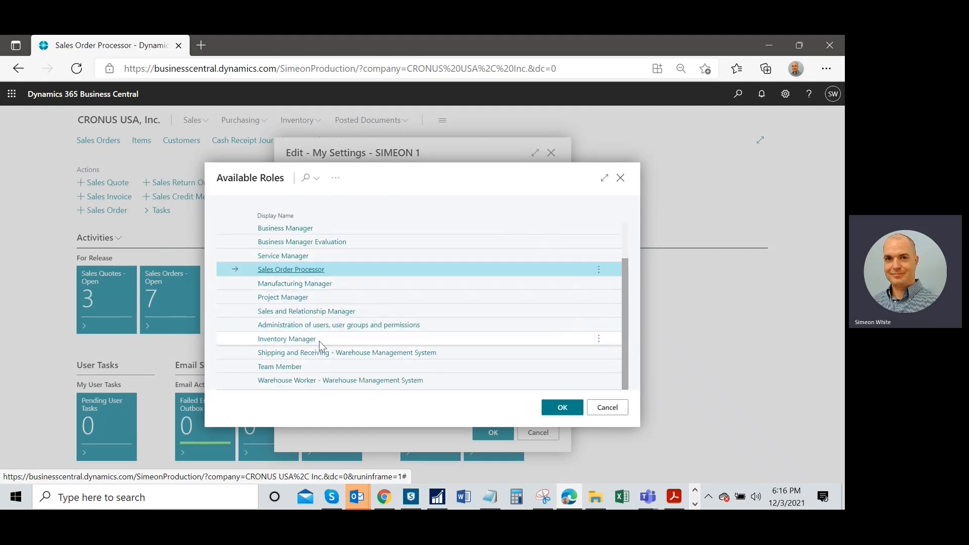
{"action": "left_click", "coordinate": [286, 338]}
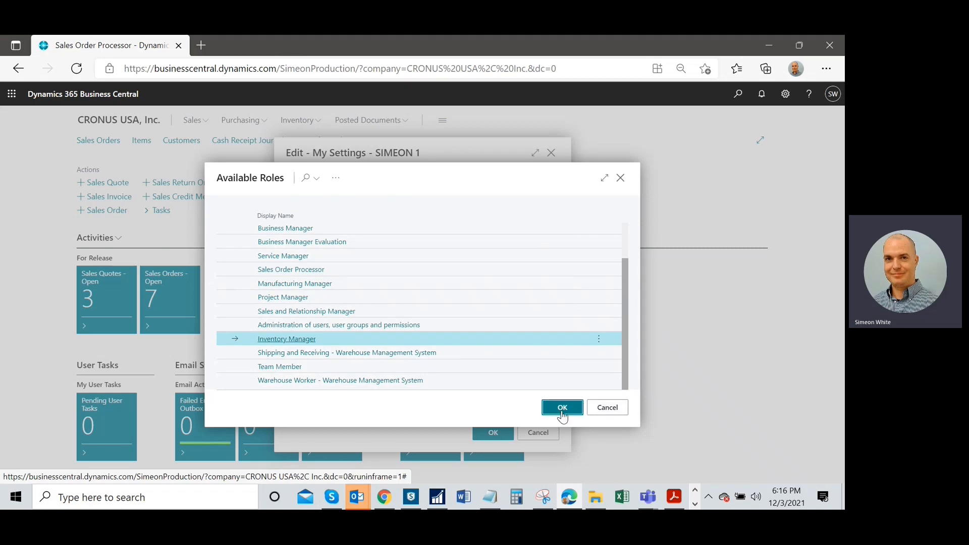
{"action": "left_click", "coordinate": [561, 407]}
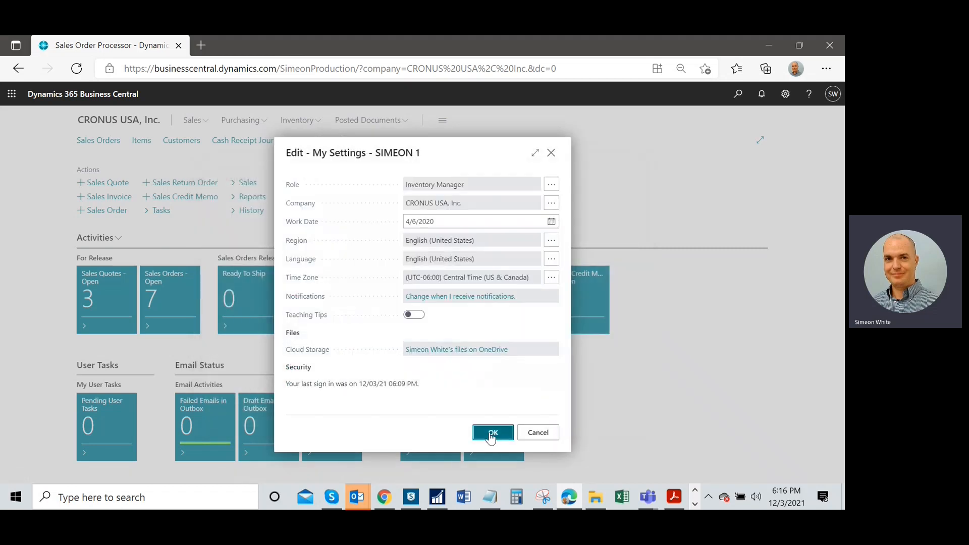
- Save My Settings with Inventory Manager and review the new Role Center activity tiles
{"action": "left_click", "coordinate": [493, 432]}
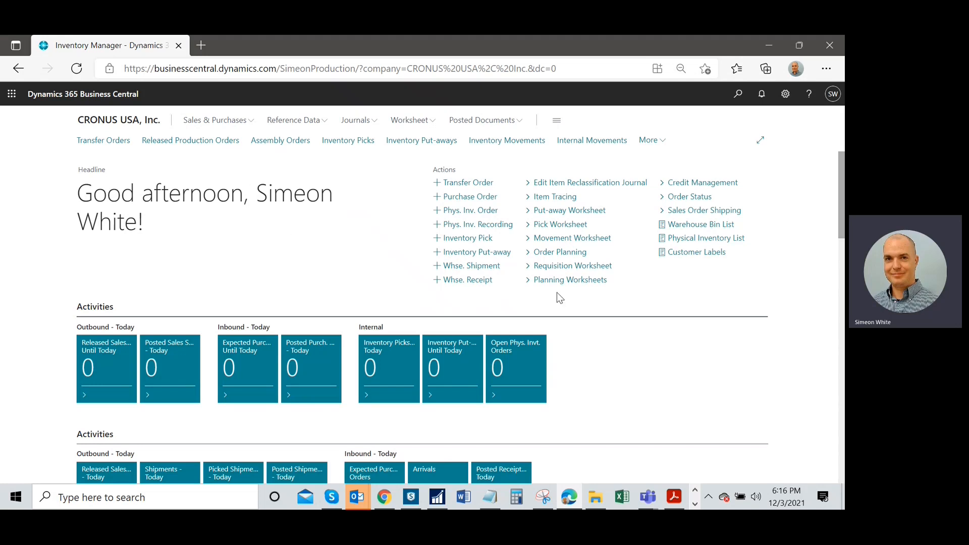
{"action": "scroll", "scroll_direction": "down", "scroll_amount": 3}
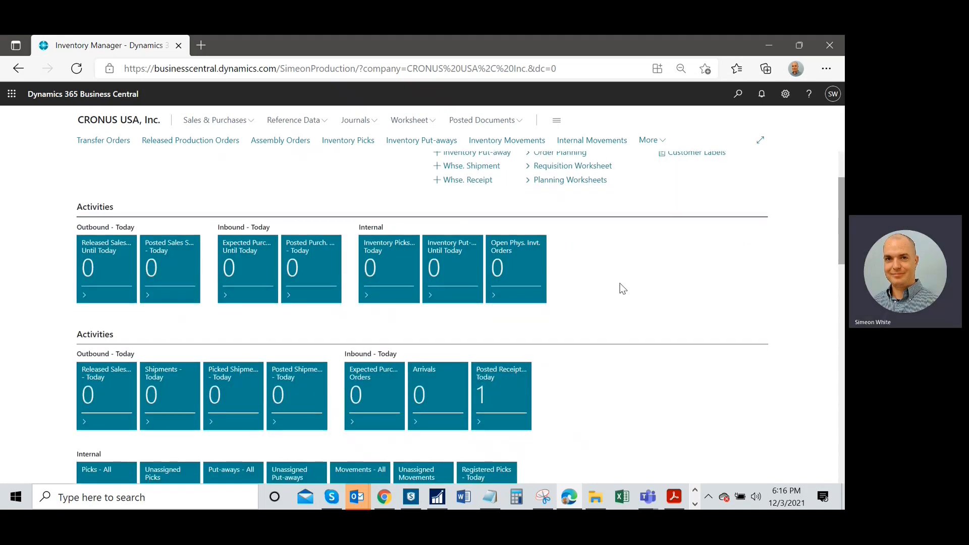
{"action": "mouse_move", "coordinate": [649, 292]}
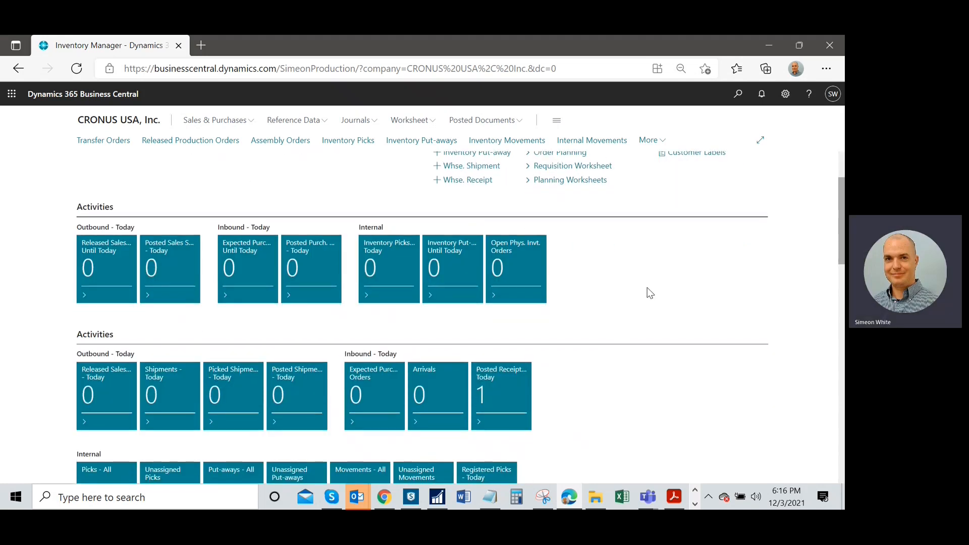
{"action": "mouse_move", "coordinate": [658, 306]}
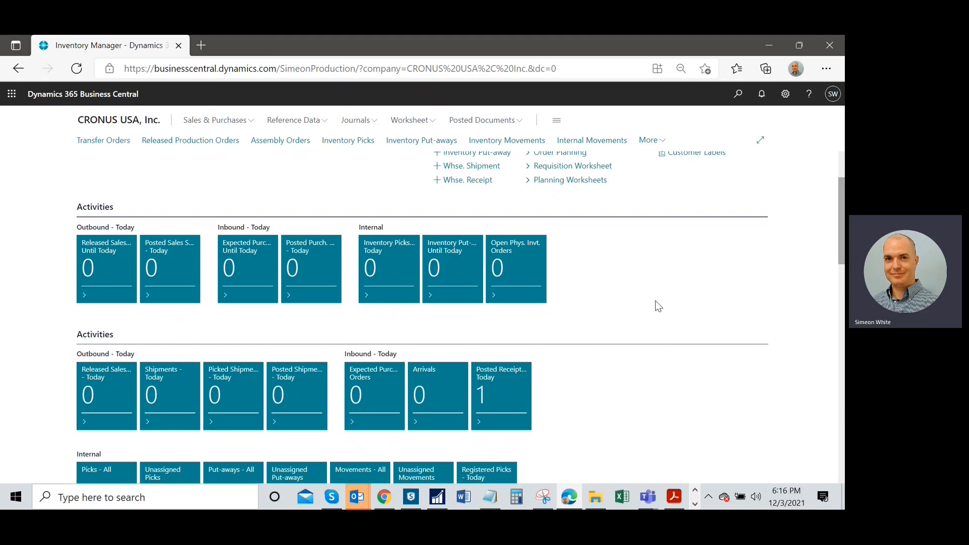
{"action": "scroll", "scroll_direction": "up", "scroll_amount": 3}
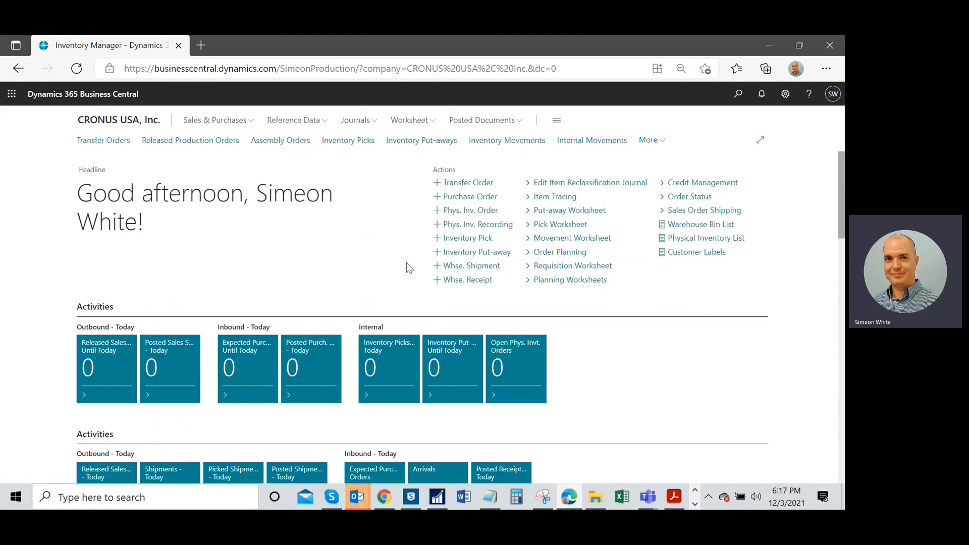
{"action": "mouse_move", "coordinate": [559, 224]}
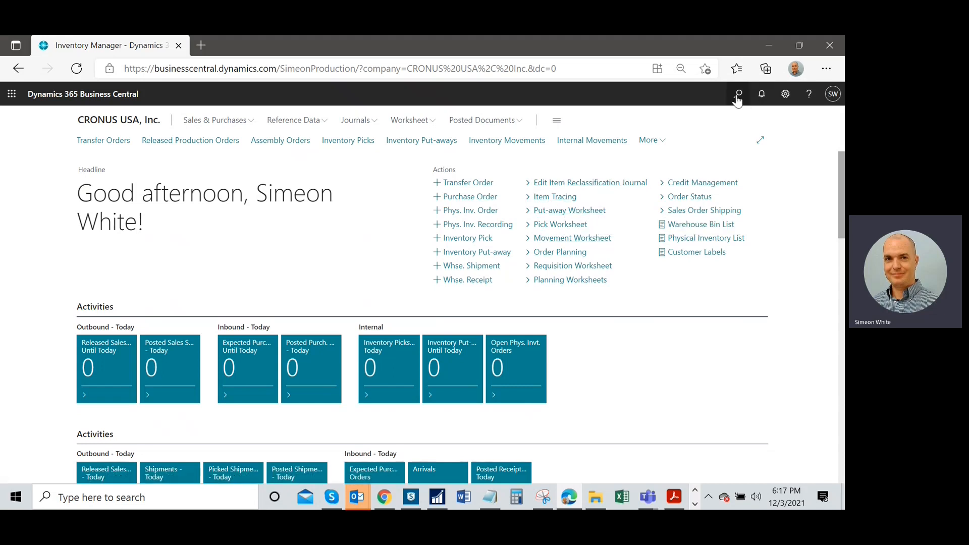
- Search 'roles', open Profiles (Roles), and open the Inventory Manager profile
{"action": "left_click", "coordinate": [736, 94]}
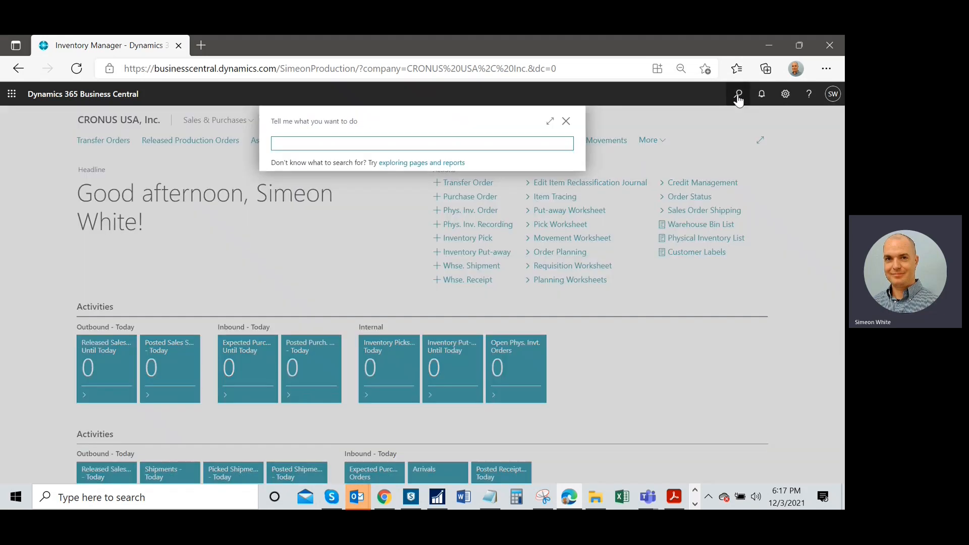
{"action": "type", "text": "roles"}
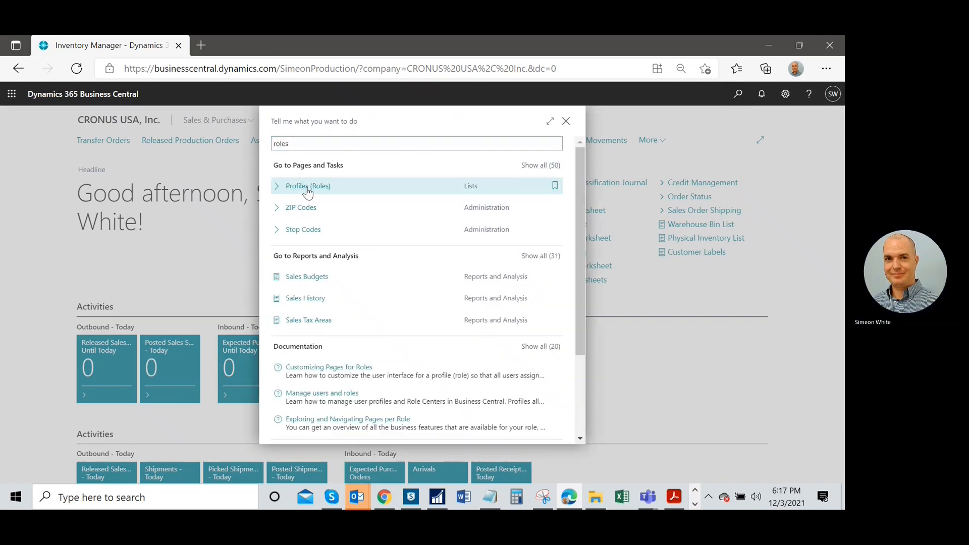
{"action": "left_click", "coordinate": [308, 185]}
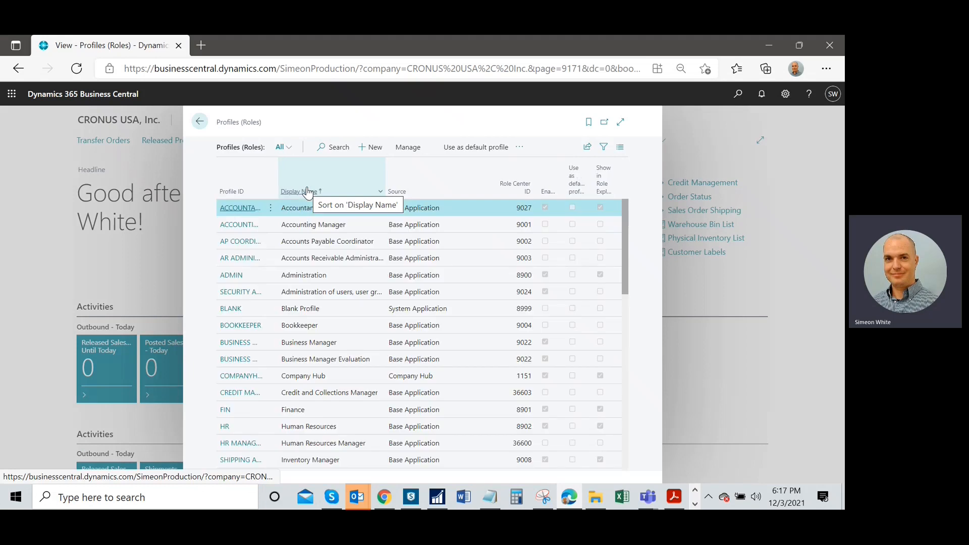
{"action": "scroll", "scroll_direction": "down", "scroll_amount": 3}
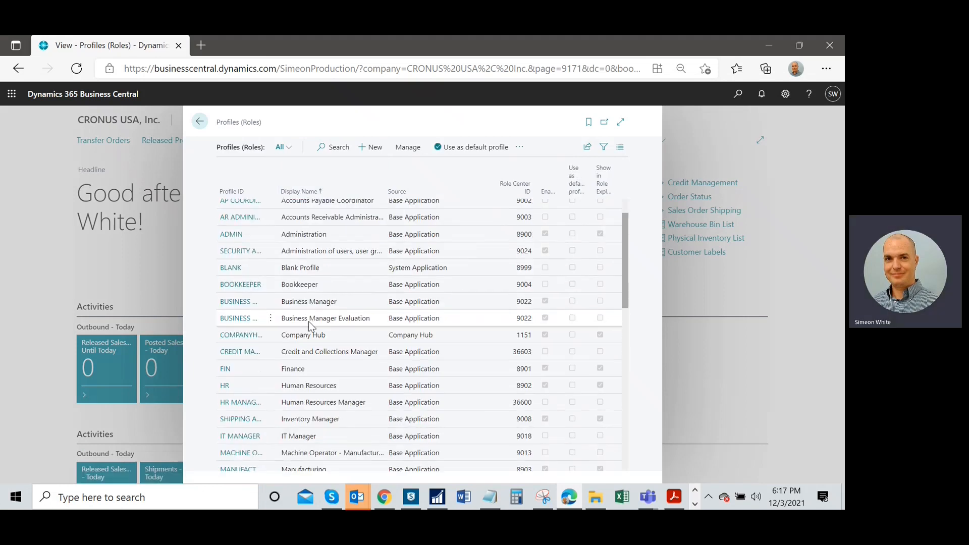
{"action": "scroll", "scroll_direction": "up", "scroll_amount": 3}
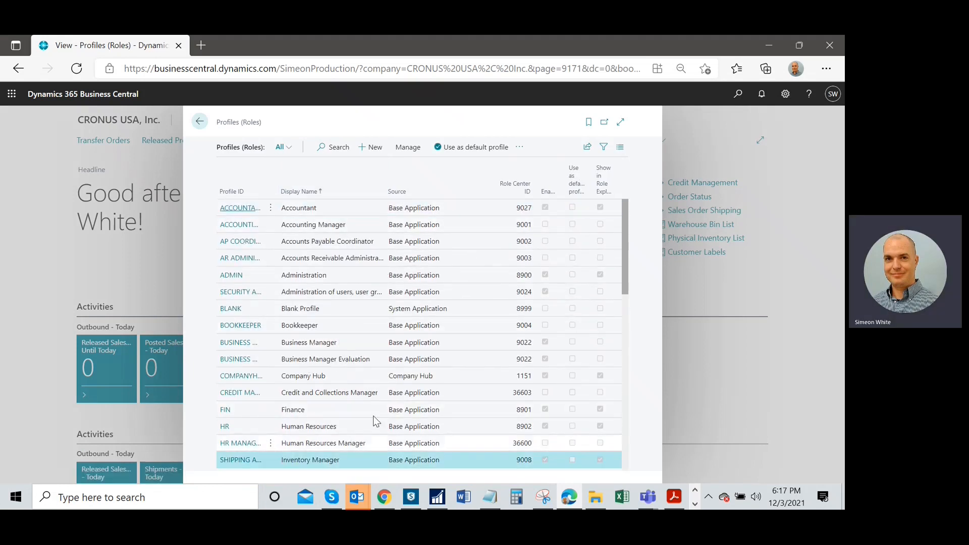
{"action": "scroll", "scroll_direction": "down", "scroll_amount": 3}
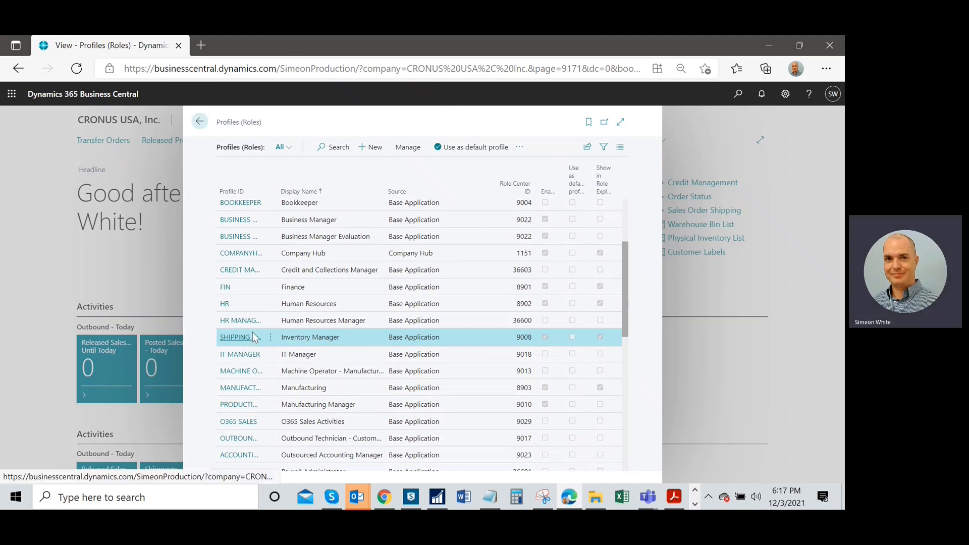
{"action": "left_click", "coordinate": [233, 336]}
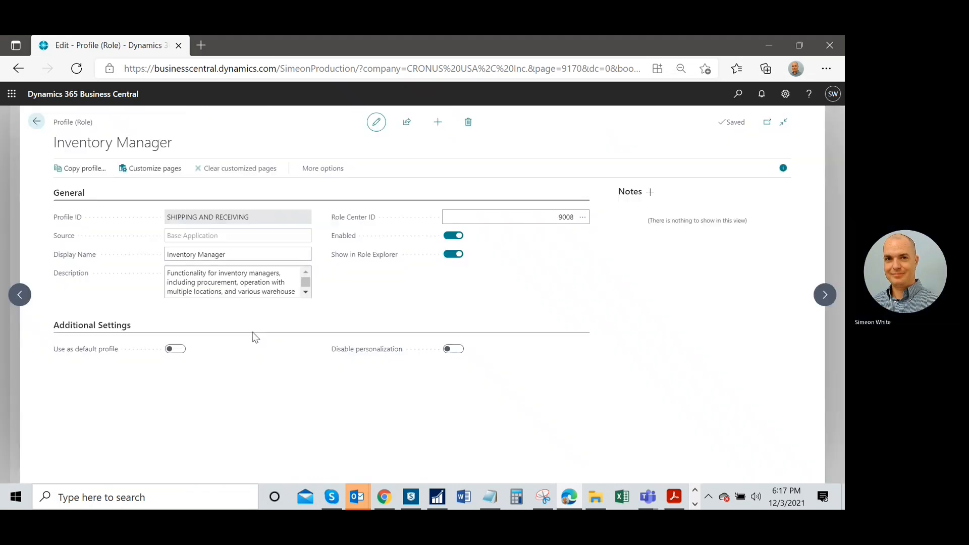
{"action": "mouse_move", "coordinate": [153, 168]}
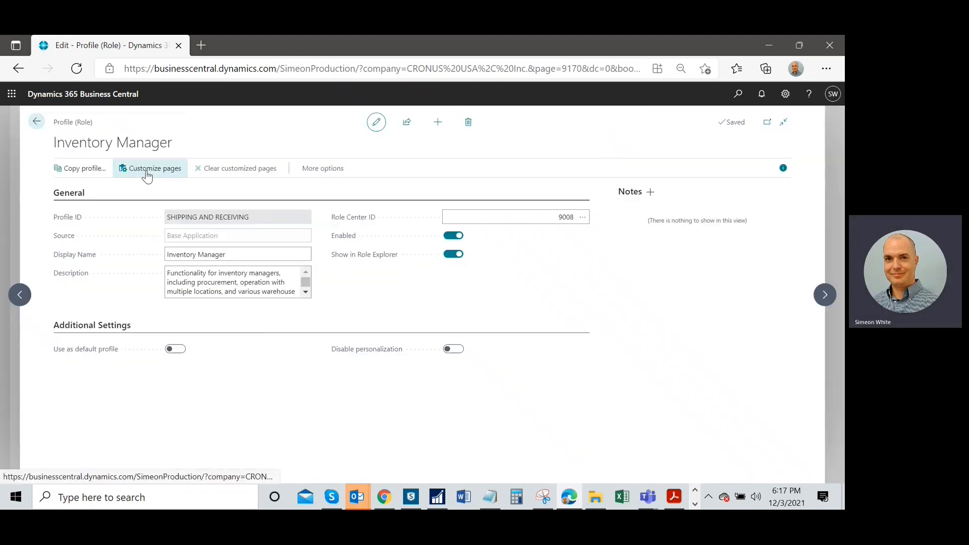
{"action": "mouse_move", "coordinate": [154, 167]}
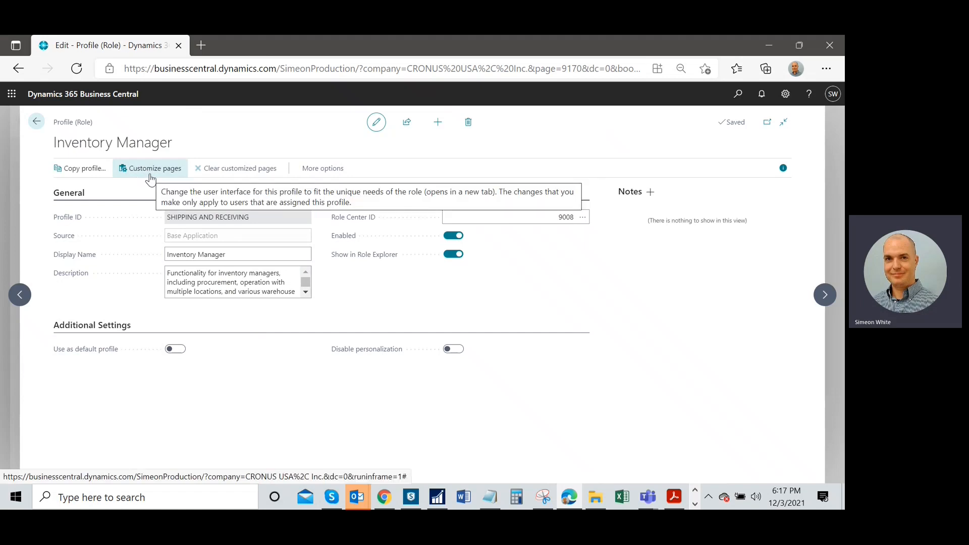
- Customize Inventory Manager pages: hide the headline, Put-away and Pick Worksheet actions, and finish
{"action": "left_click", "coordinate": [154, 168]}
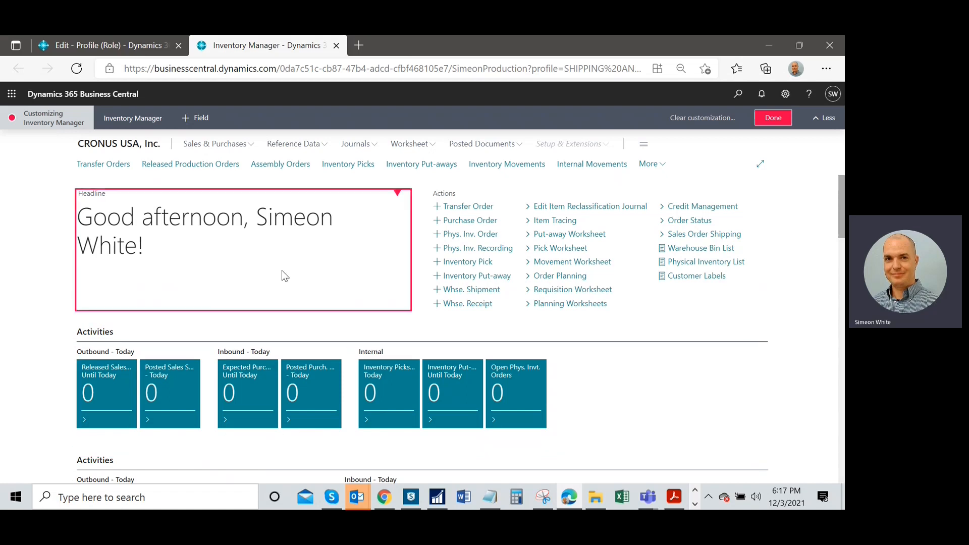
{"action": "mouse_move", "coordinate": [393, 196]}
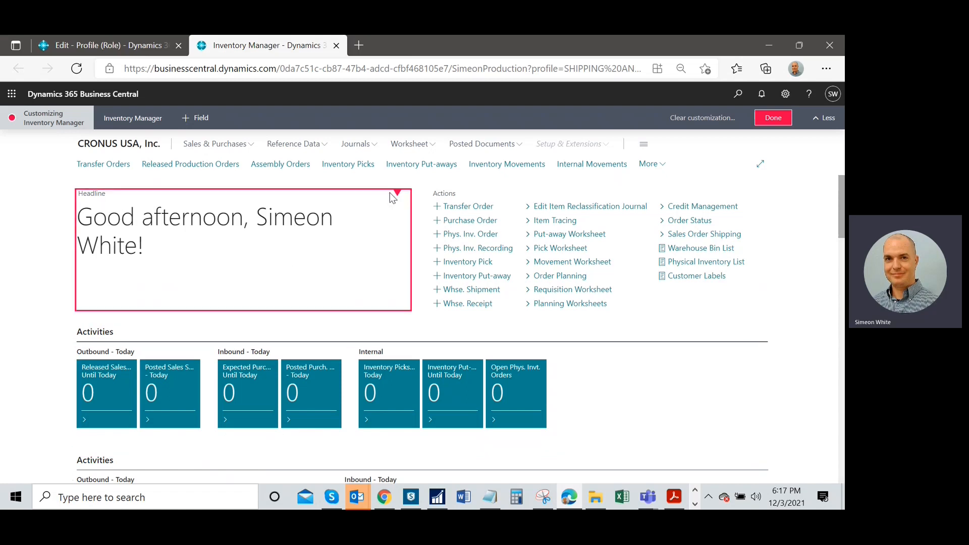
{"action": "left_click", "coordinate": [396, 193]}
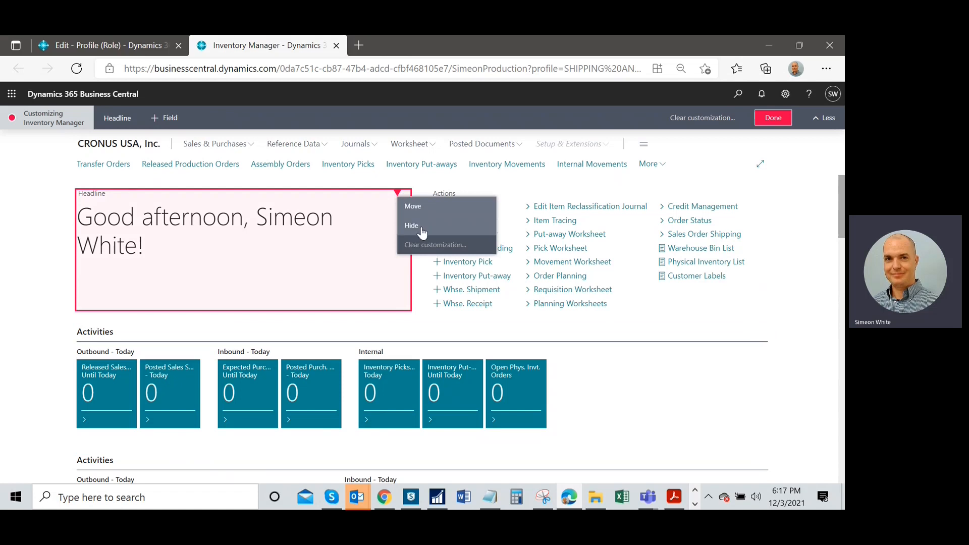
{"action": "left_click", "coordinate": [410, 226]}
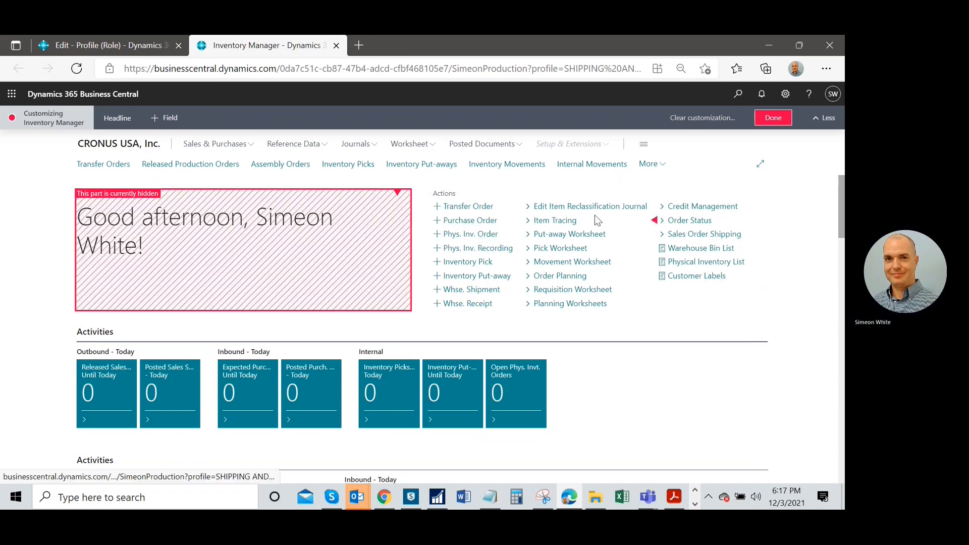
{"action": "mouse_move", "coordinate": [652, 241]}
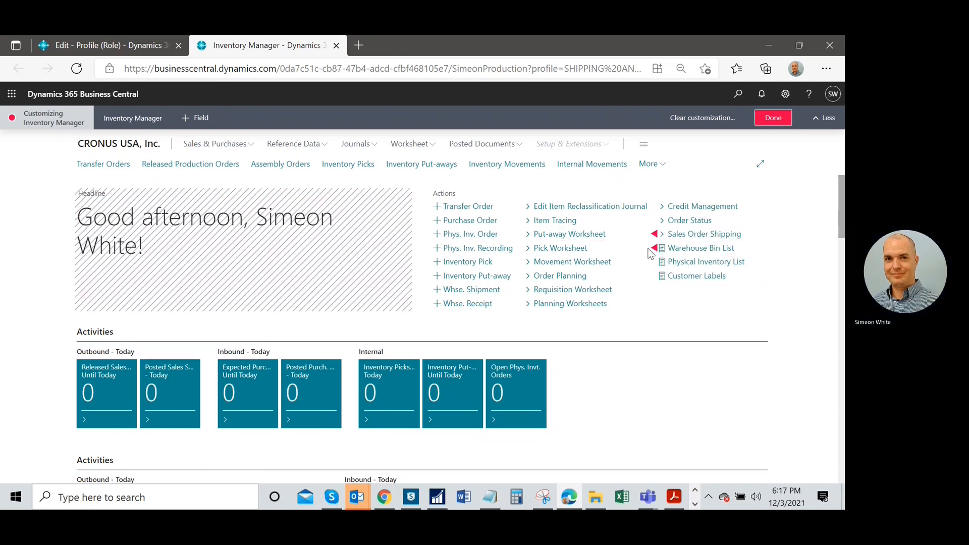
{"action": "left_click", "coordinate": [652, 247]}
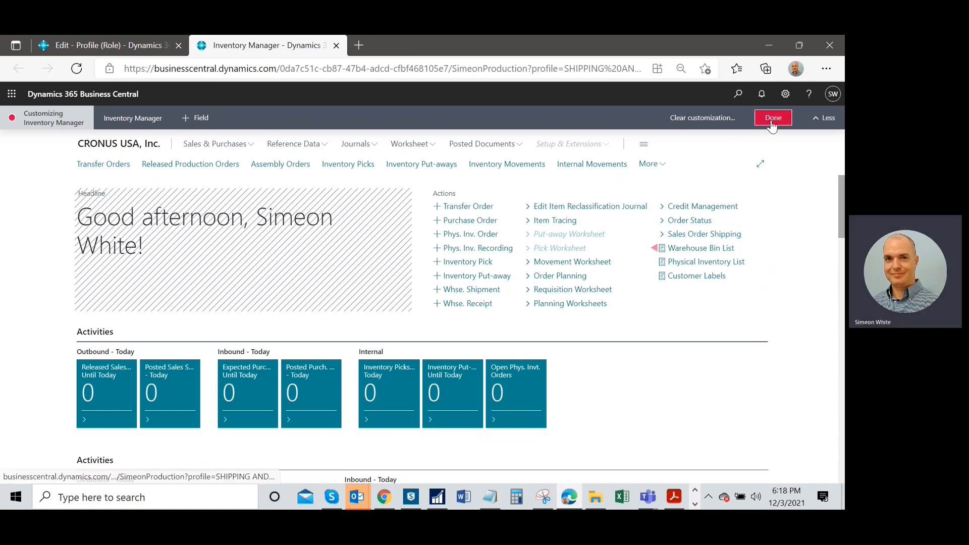
{"action": "left_click", "coordinate": [771, 118]}
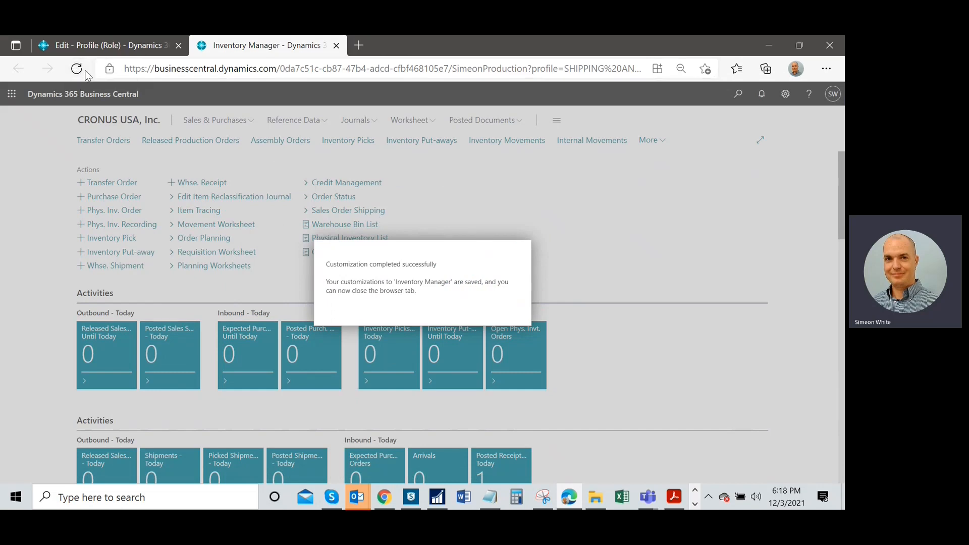
- Reload and close the customization tab, then refresh the profile page
{"action": "left_click", "coordinate": [76, 68]}
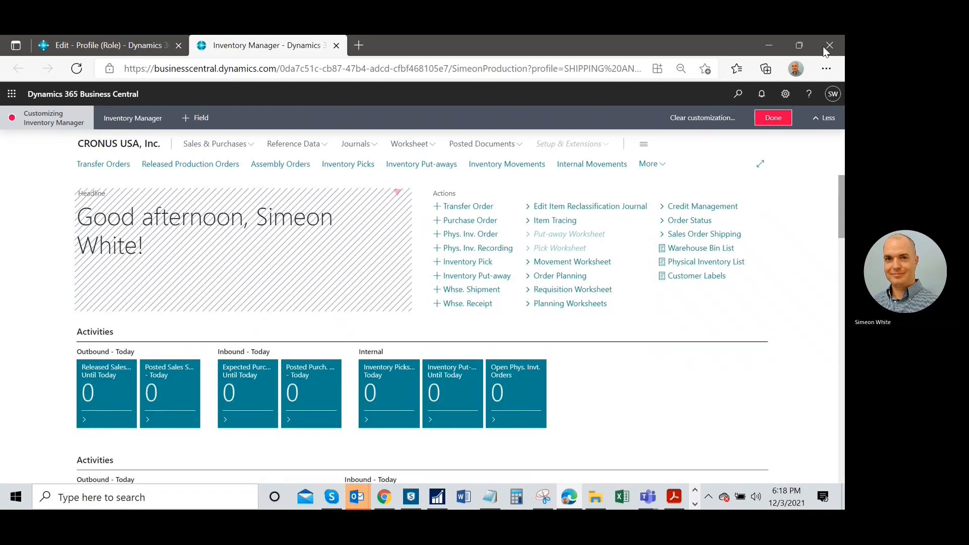
{"action": "left_click", "coordinate": [771, 117]}
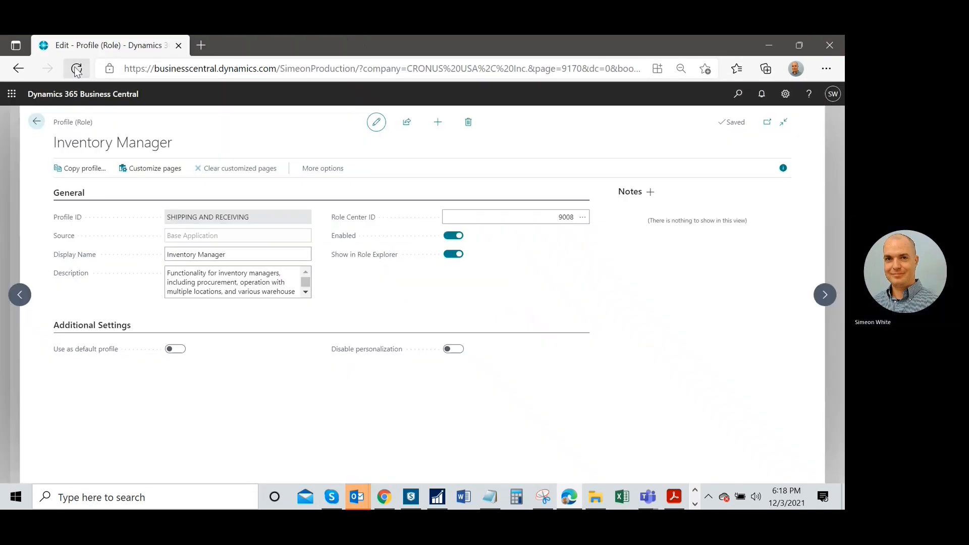
{"action": "left_click", "coordinate": [76, 68]}
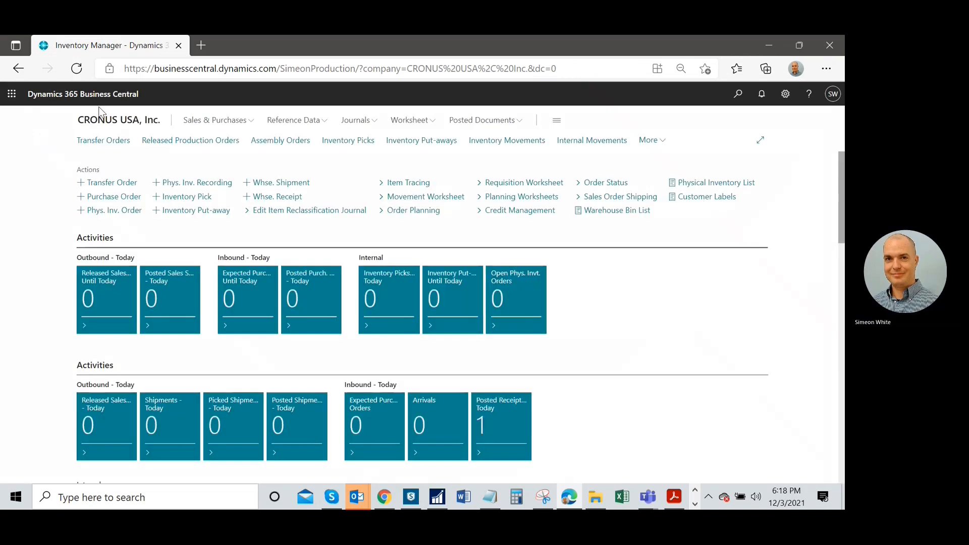
{"action": "mouse_move", "coordinate": [114, 197]}
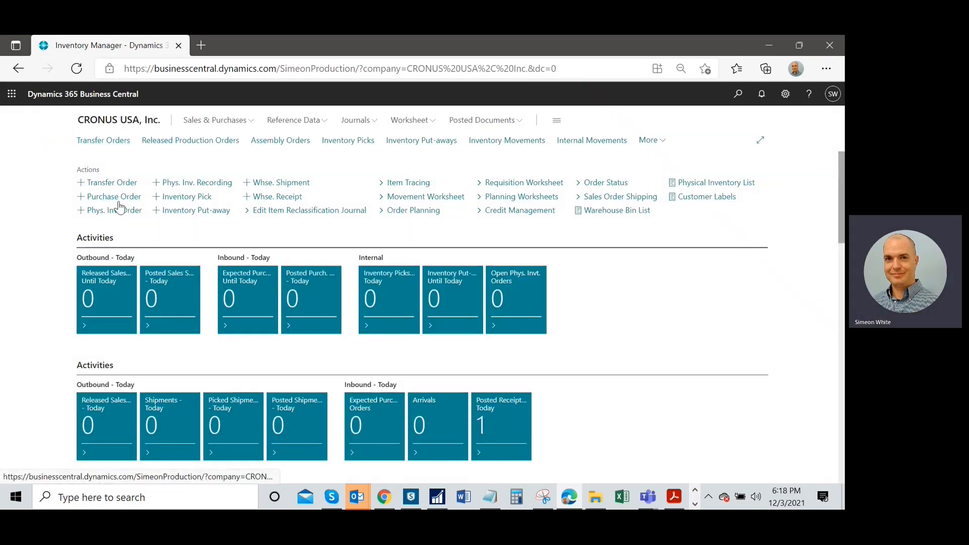
{"action": "mouse_move", "coordinate": [483, 209]}
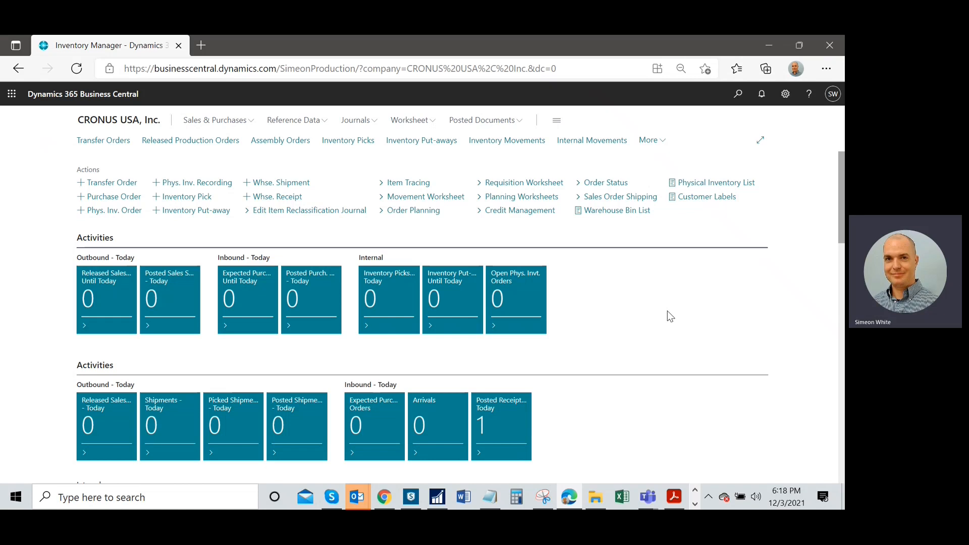
{"action": "mouse_move", "coordinate": [452, 396]}
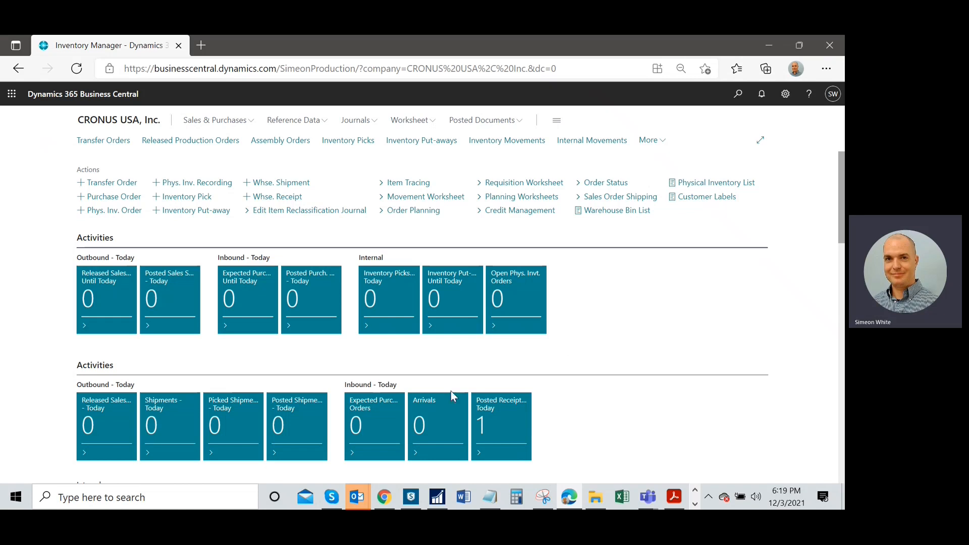
- Open receipt RE000002 from the Posted Receipts - Today tile and show Due Date options
{"action": "scroll", "scroll_direction": "down", "scroll_amount": 3}
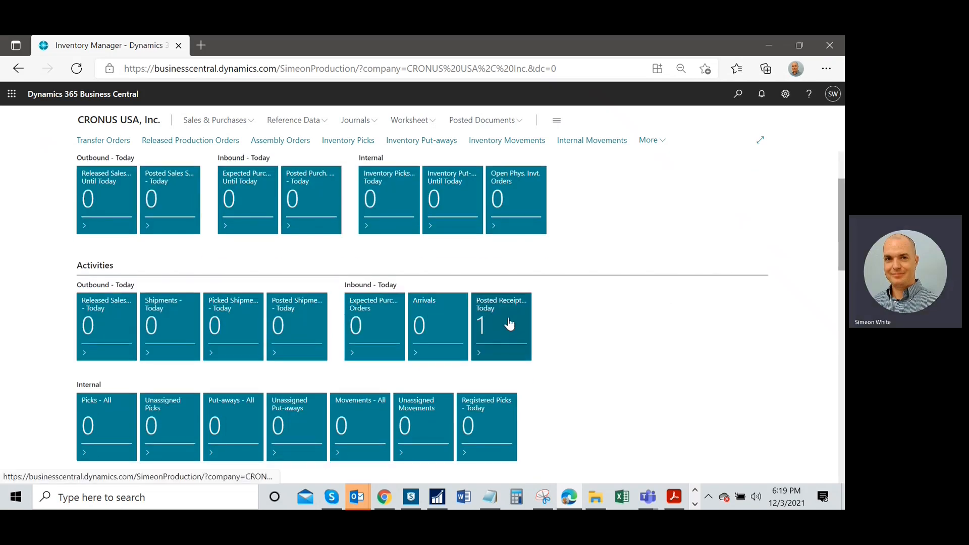
{"action": "left_click", "coordinate": [501, 325]}
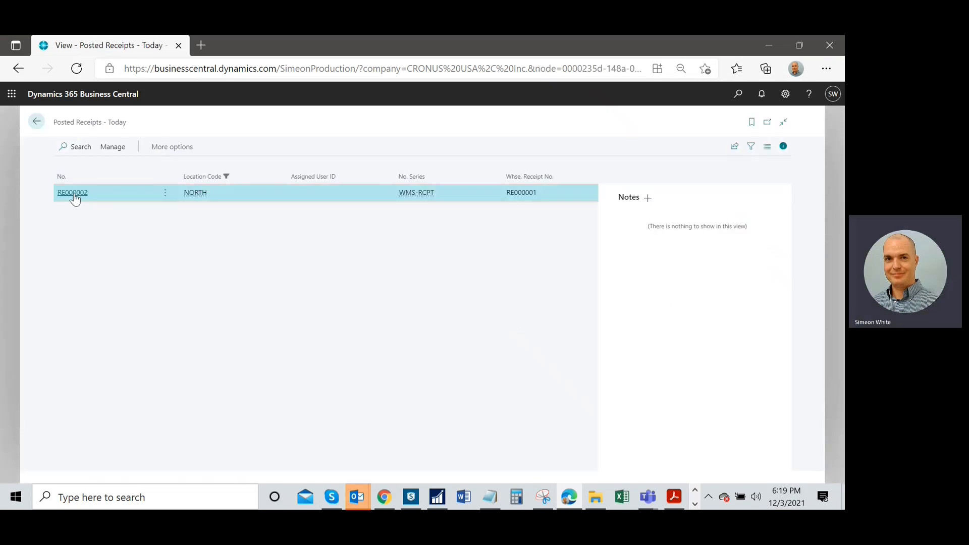
{"action": "left_click", "coordinate": [73, 192]}
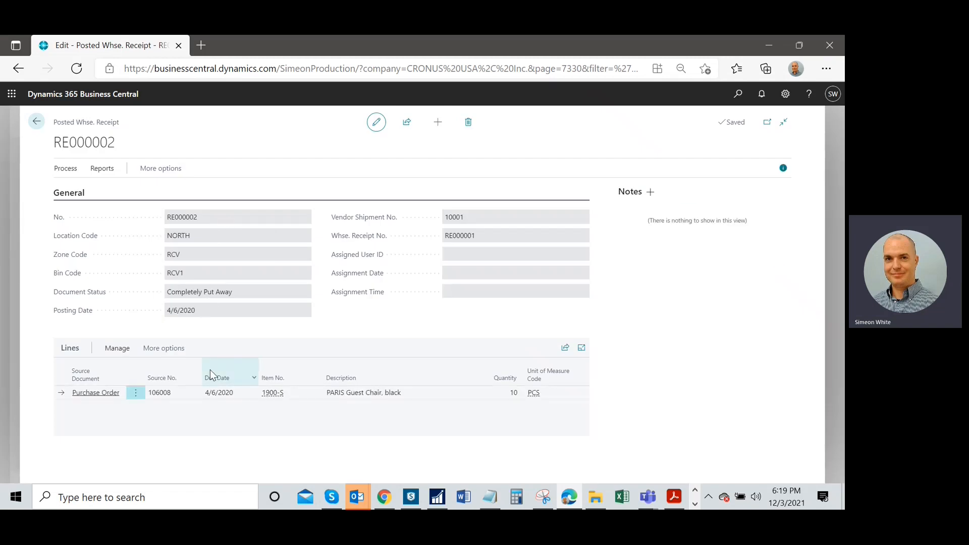
{"action": "left_click", "coordinate": [253, 377]}
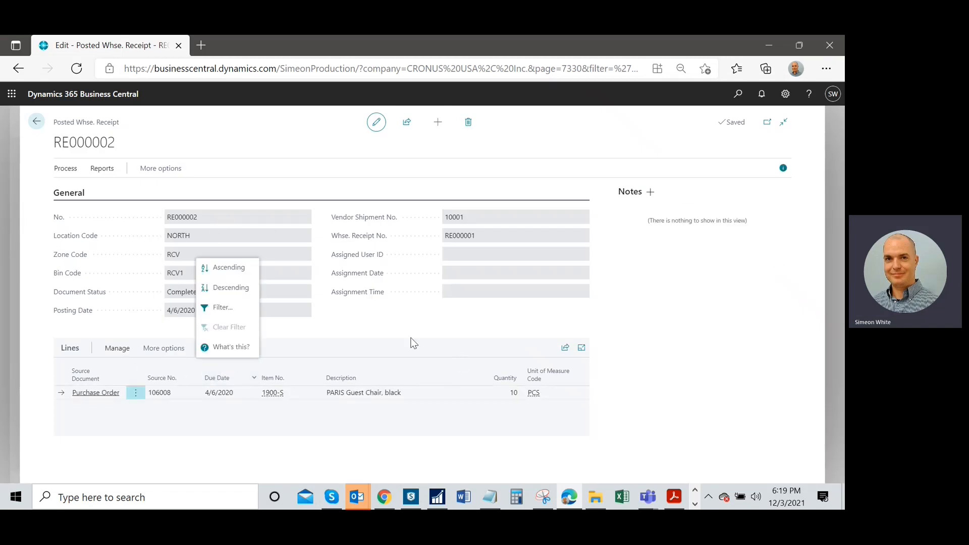
{"action": "mouse_move", "coordinate": [380, 331]}
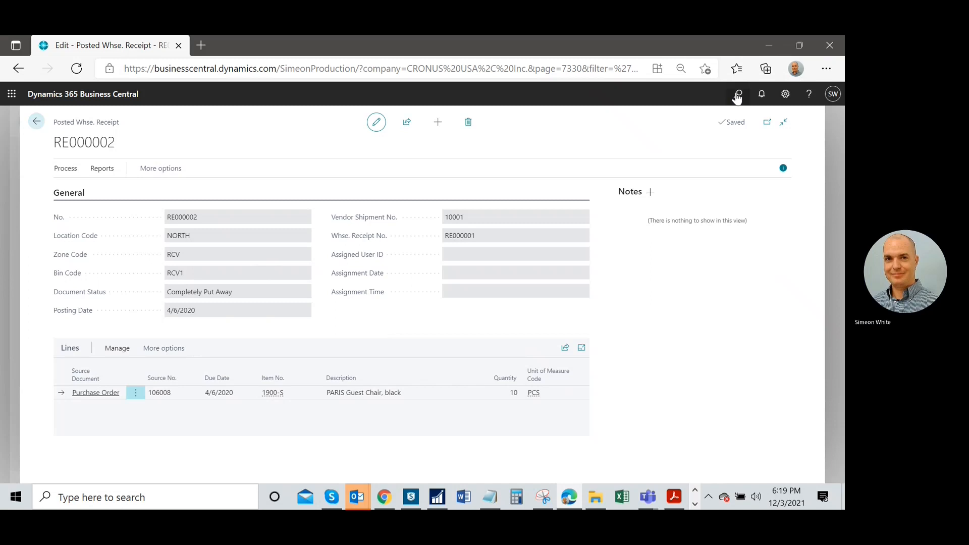
- Search 'profiles' to open Profiles (Roles), then search the list for 'inven'
{"action": "left_click", "coordinate": [737, 94]}
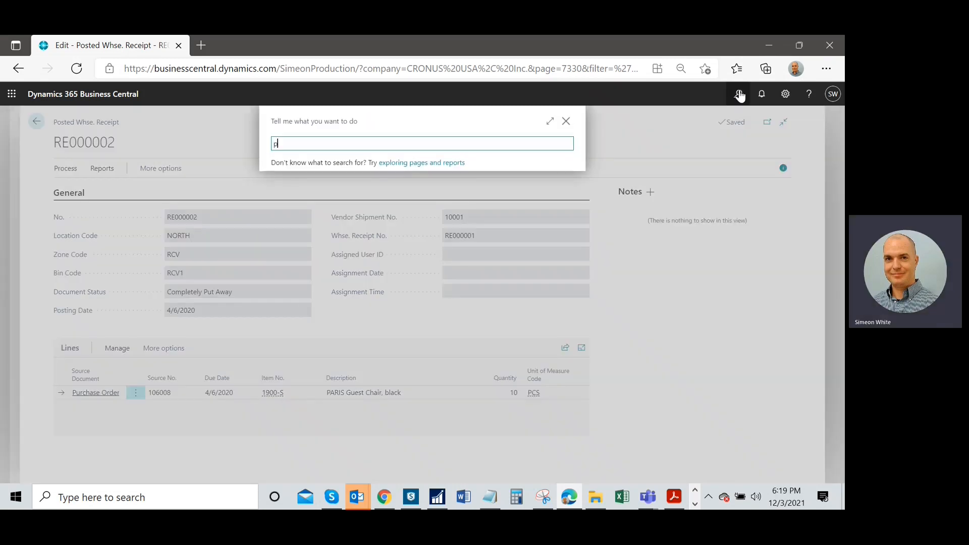
{"action": "type", "text": "rofiles"}
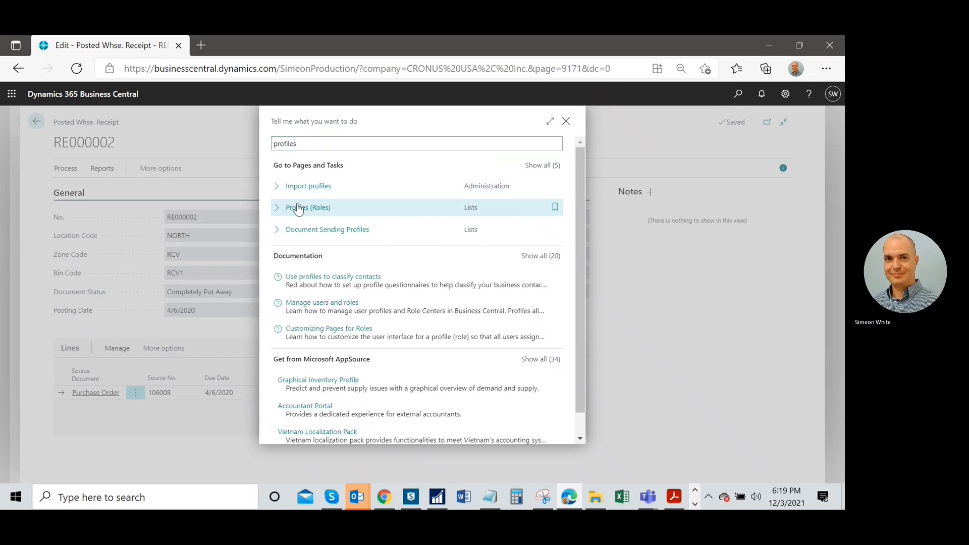
{"action": "left_click", "coordinate": [307, 206]}
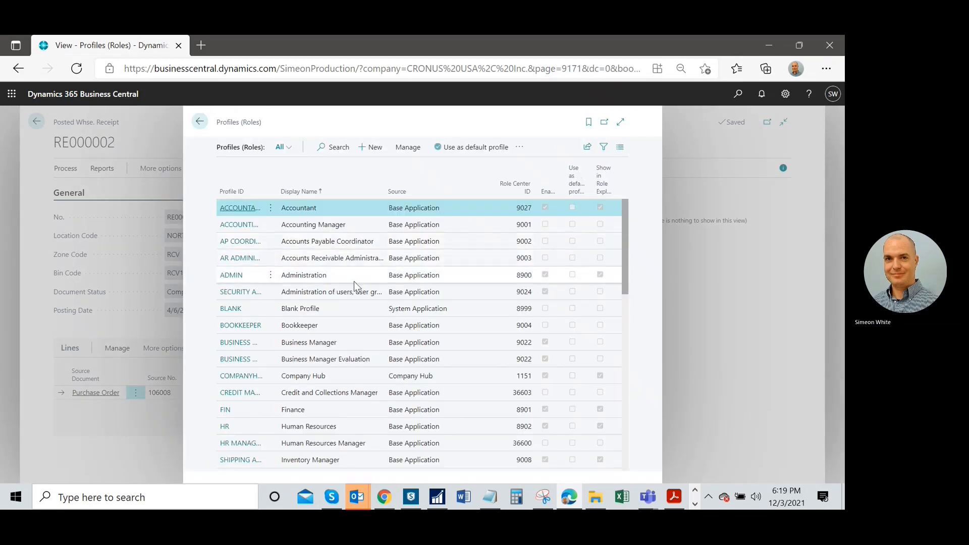
{"action": "left_click", "coordinate": [332, 147]}
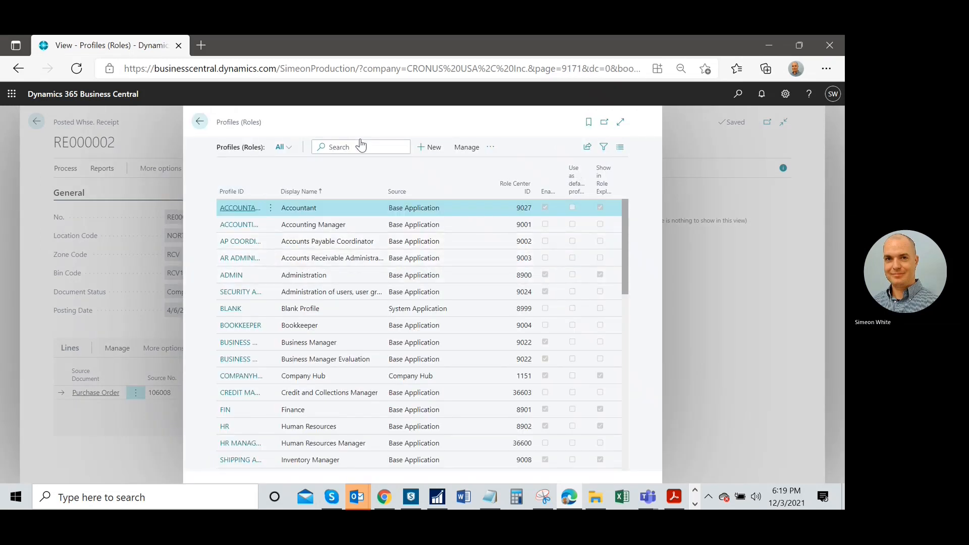
{"action": "type", "text": "inven"}
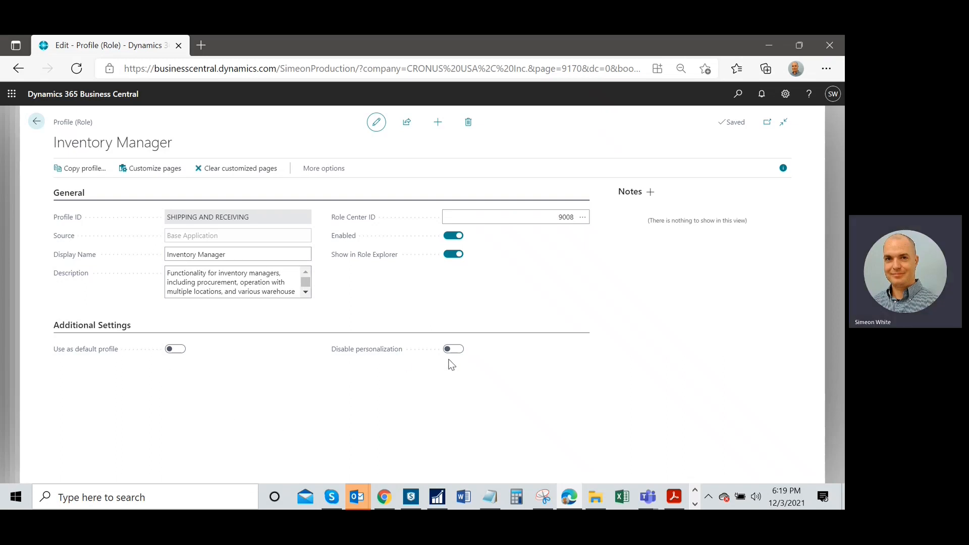
{"action": "mouse_move", "coordinate": [86, 349]}
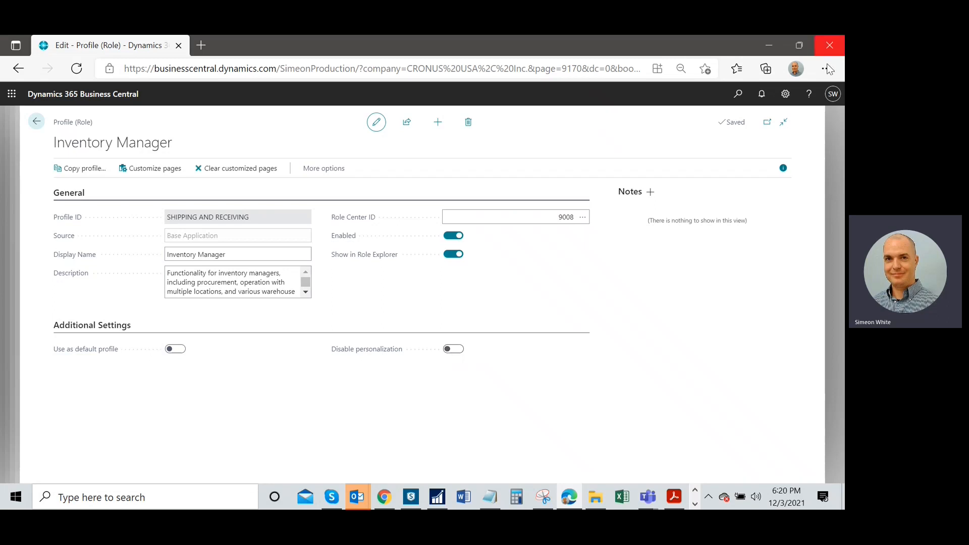
- Leave the Inventory Manager profile card for the Profiles (Roles) list filtered to that role
{"action": "left_click", "coordinate": [784, 93]}
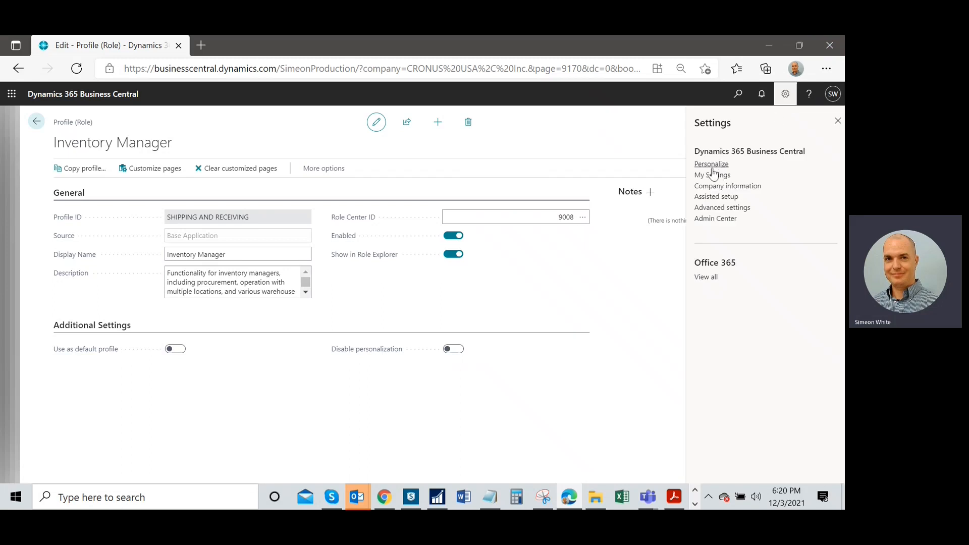
{"action": "mouse_move", "coordinate": [549, 171]}
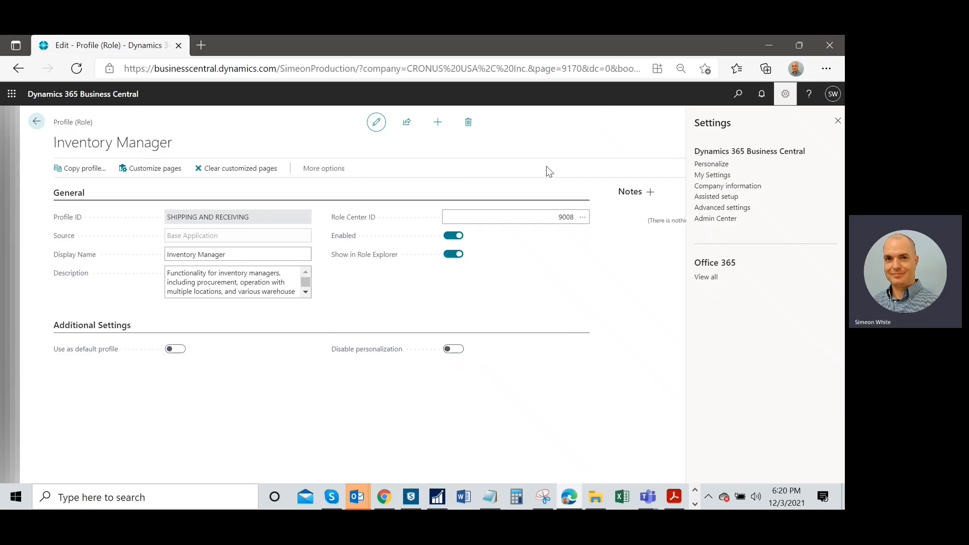
{"action": "mouse_move", "coordinate": [41, 140]}
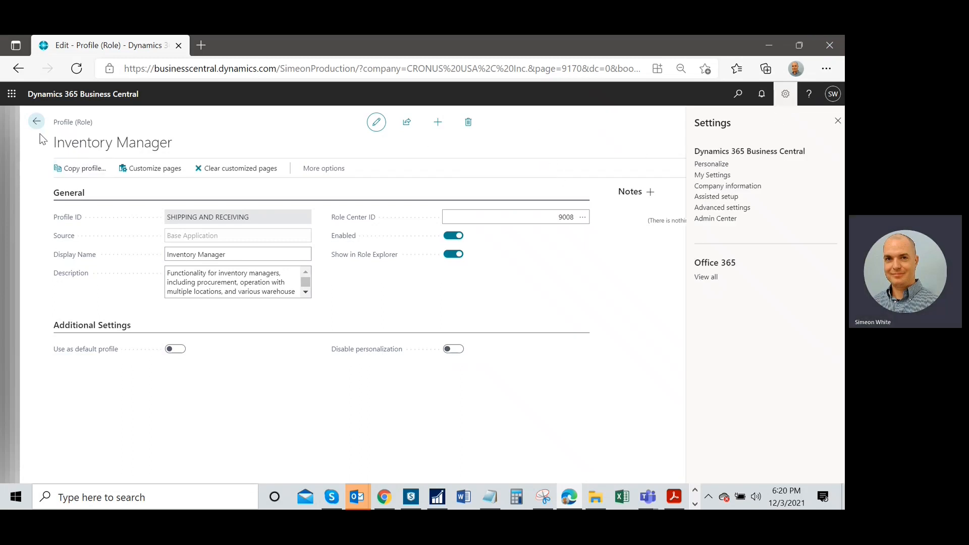
{"action": "left_click", "coordinate": [35, 121]}
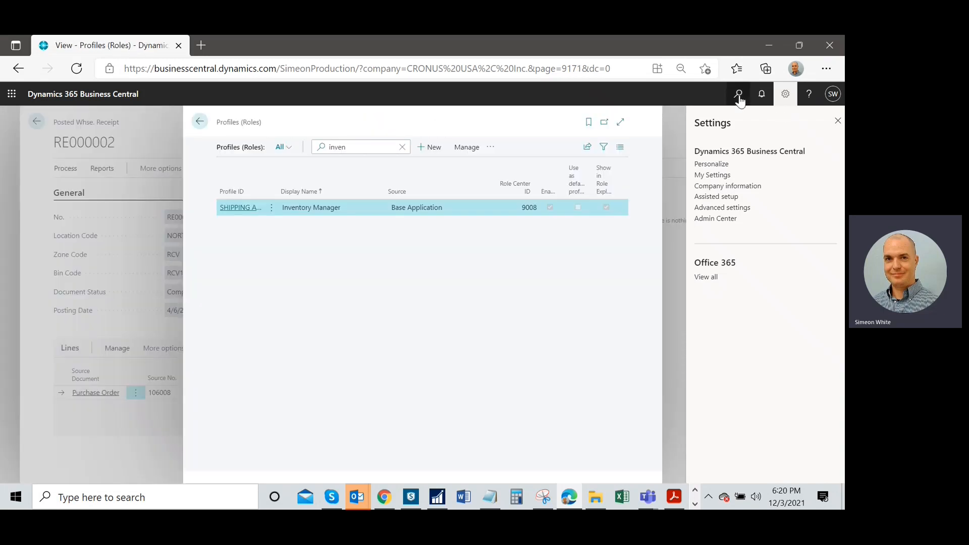
- Search 'sett' in Tell Me and open the User Settings list
{"action": "left_click", "coordinate": [737, 93]}
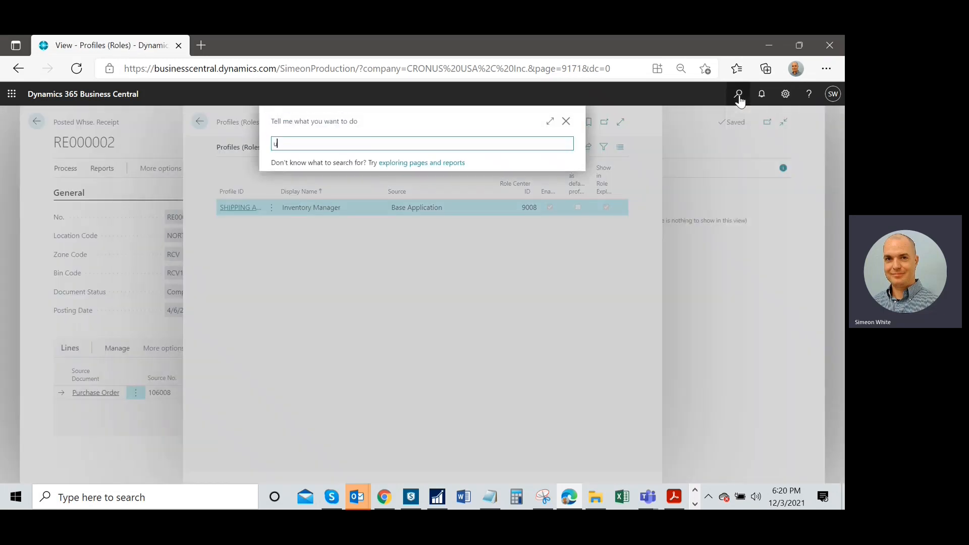
{"action": "type", "text": "se"}
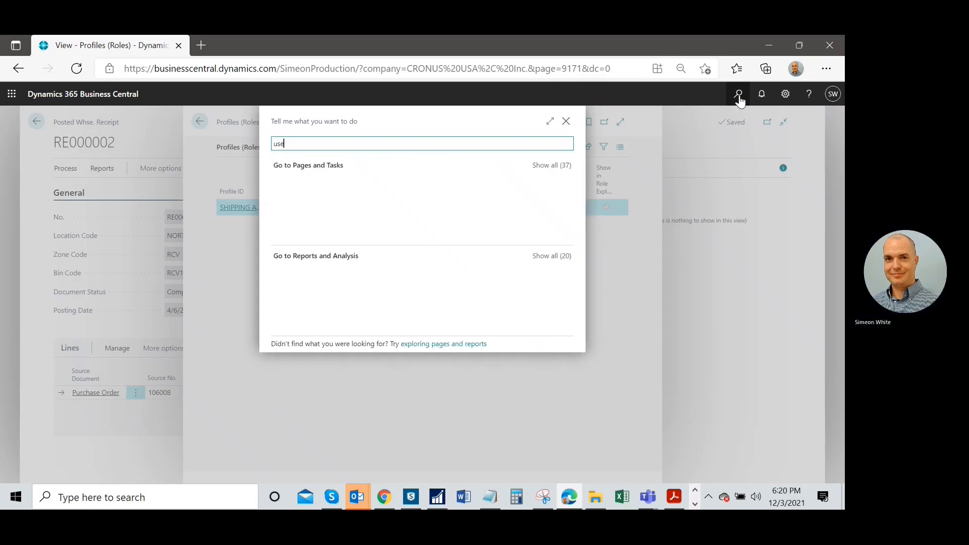
{"action": "type", "text": "sett"}
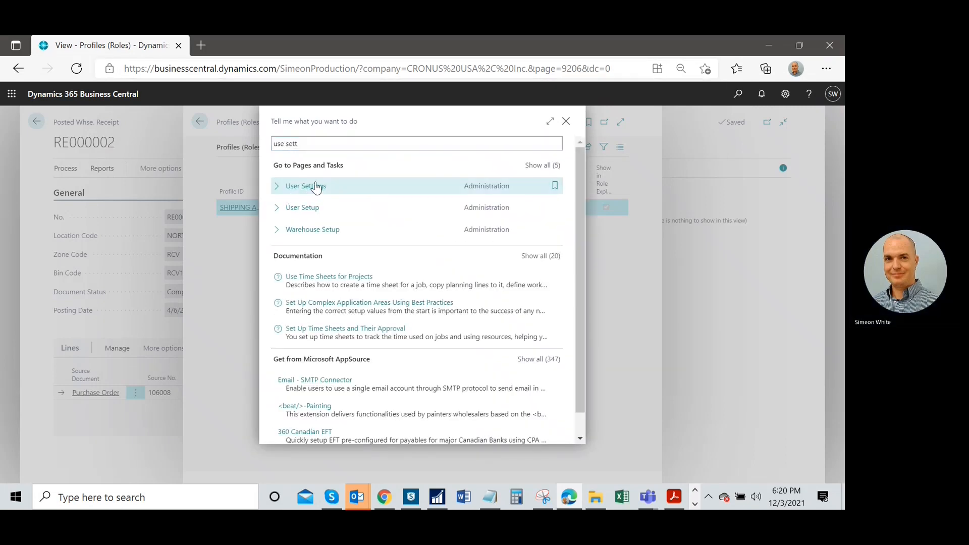
{"action": "left_click", "coordinate": [305, 185]}
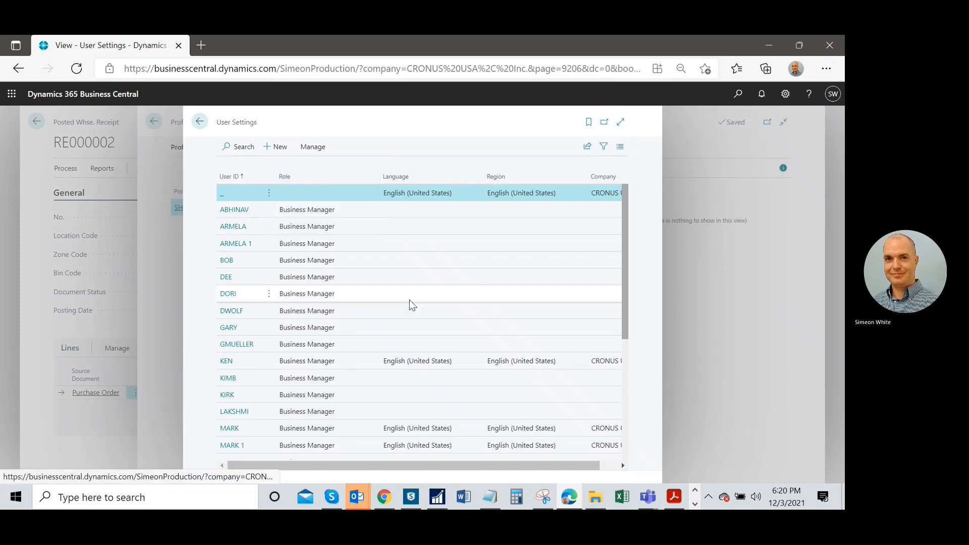
{"action": "scroll", "scroll_direction": "down", "scroll_amount": 3}
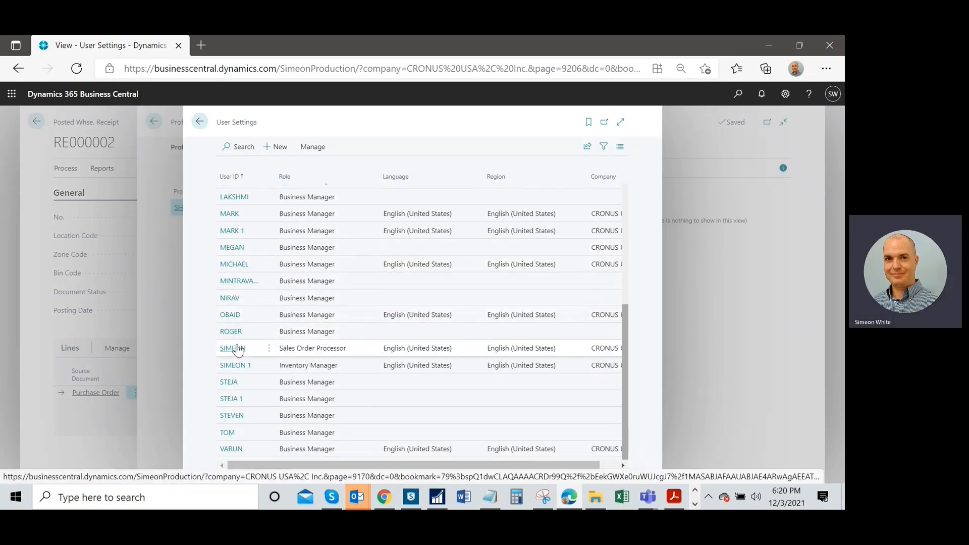
- Change user SIMEON's role from Sales Order Processor to Inventory Manager
{"action": "left_click", "coordinate": [231, 348]}
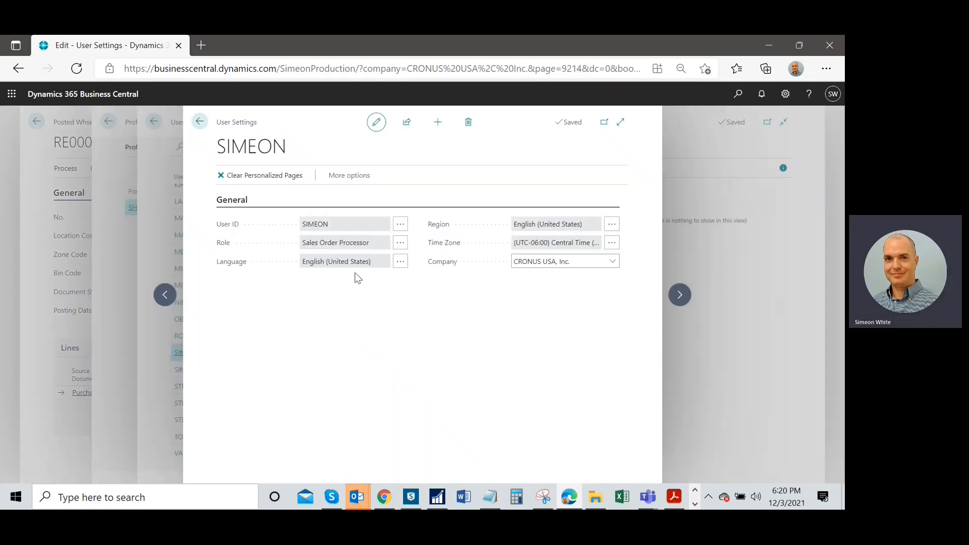
{"action": "mouse_move", "coordinate": [400, 242]}
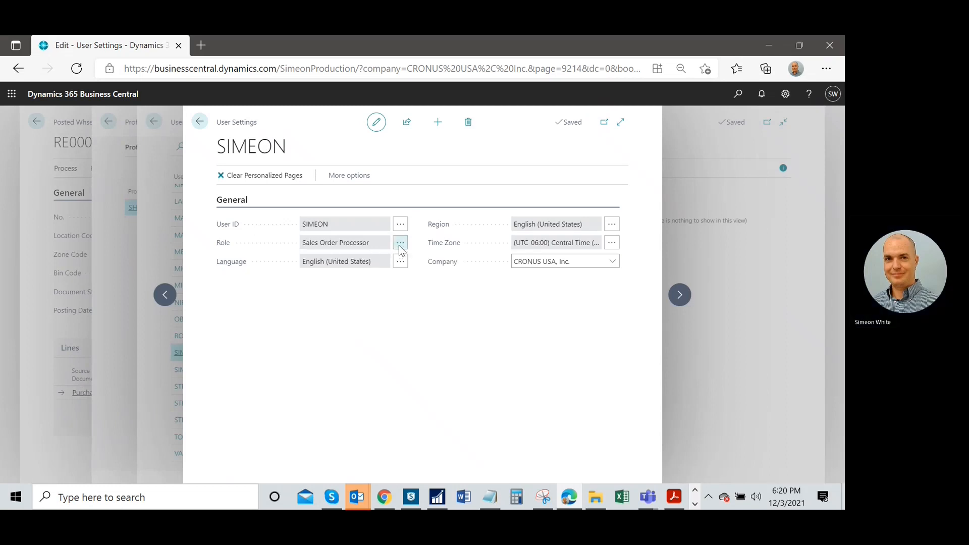
{"action": "left_click", "coordinate": [400, 242]}
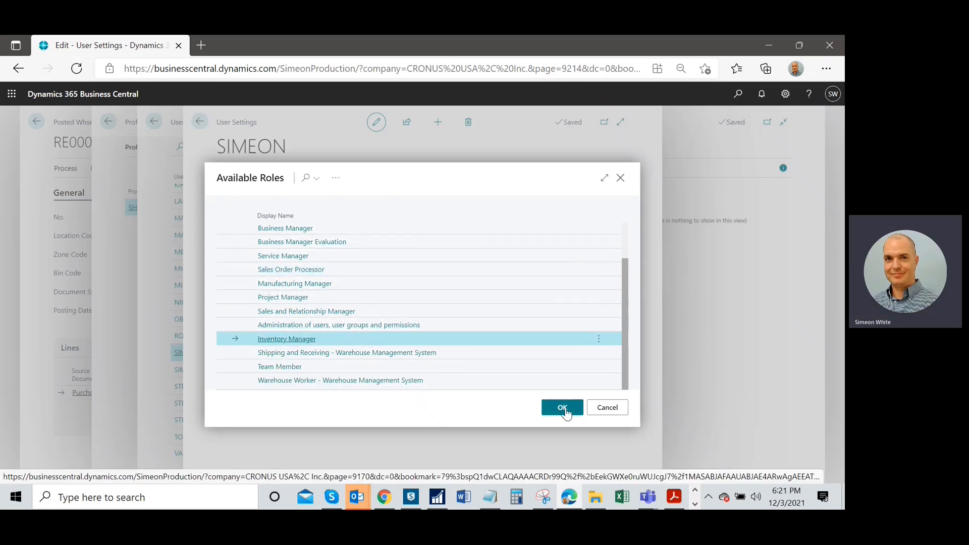
{"action": "left_click", "coordinate": [561, 408]}
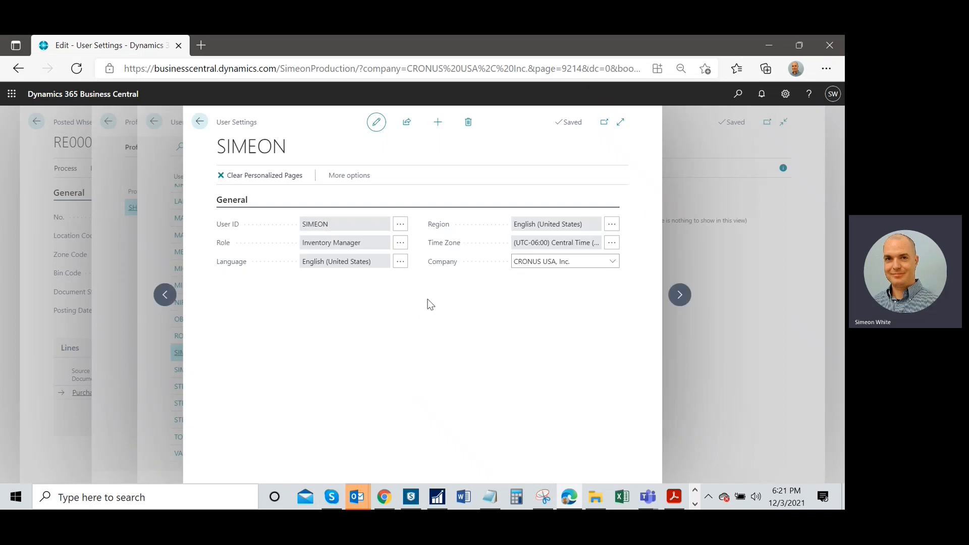
{"action": "mouse_move", "coordinate": [355, 272]}
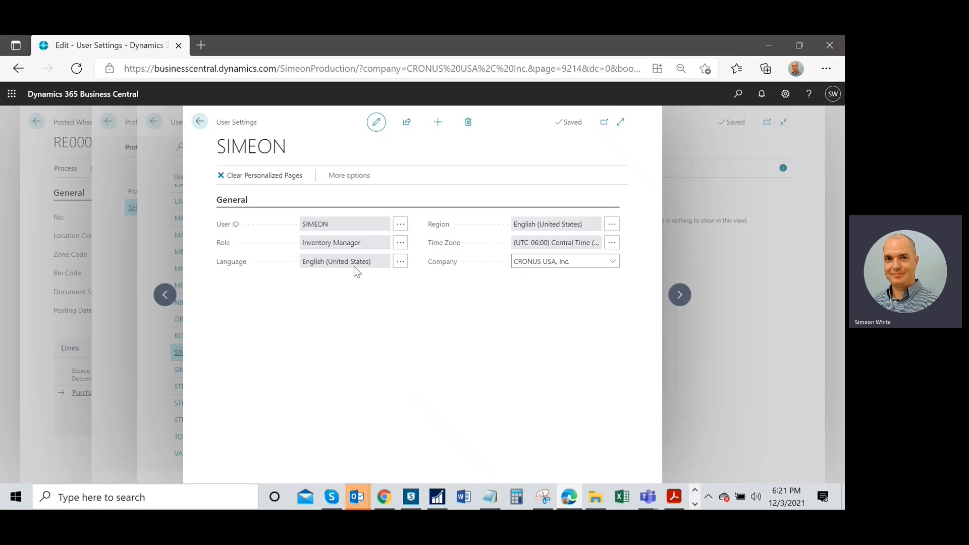
{"action": "mouse_move", "coordinate": [331, 244]}
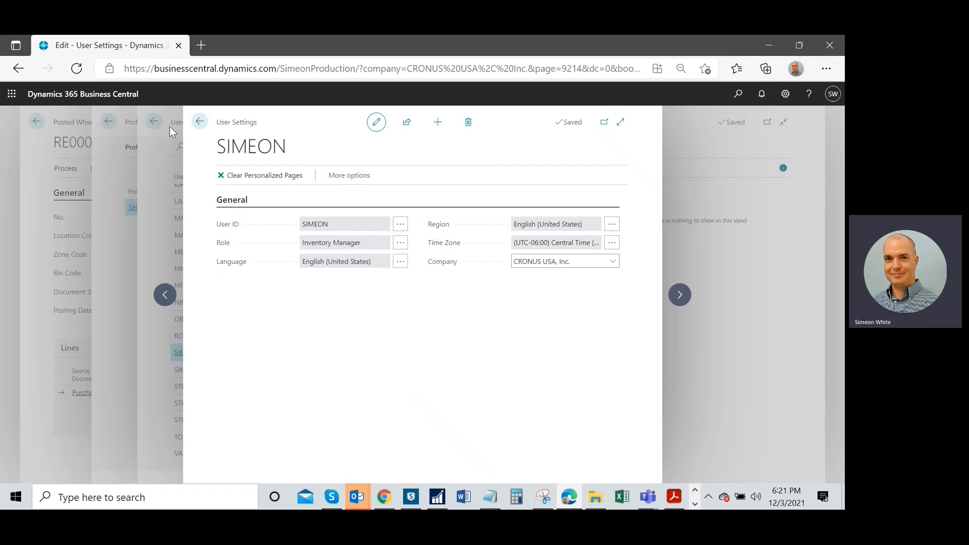
{"action": "left_click", "coordinate": [198, 122]}
{"action": "type", "text": "user"}
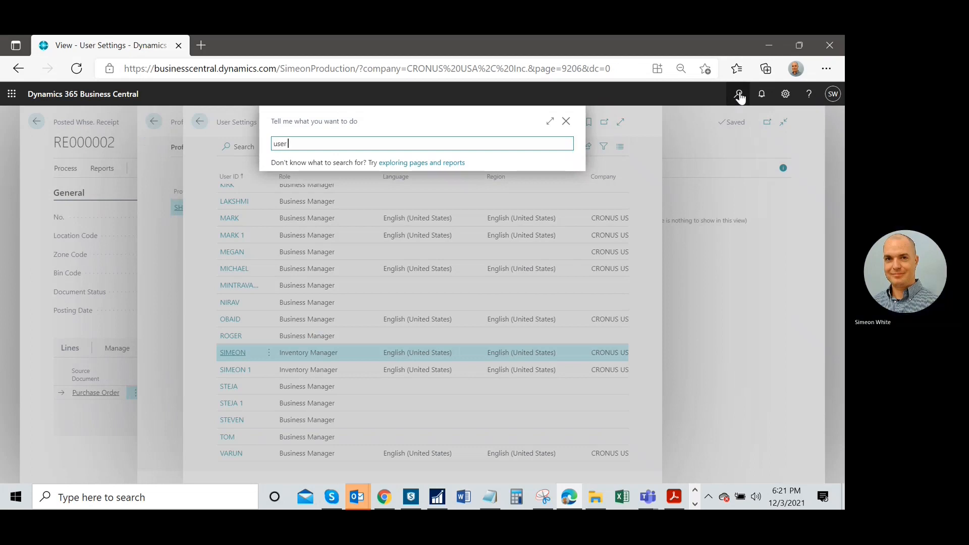
- Search 'gro' and open User Groups, showing default profiles, permission sets and members
{"action": "type", "text": "gro"}
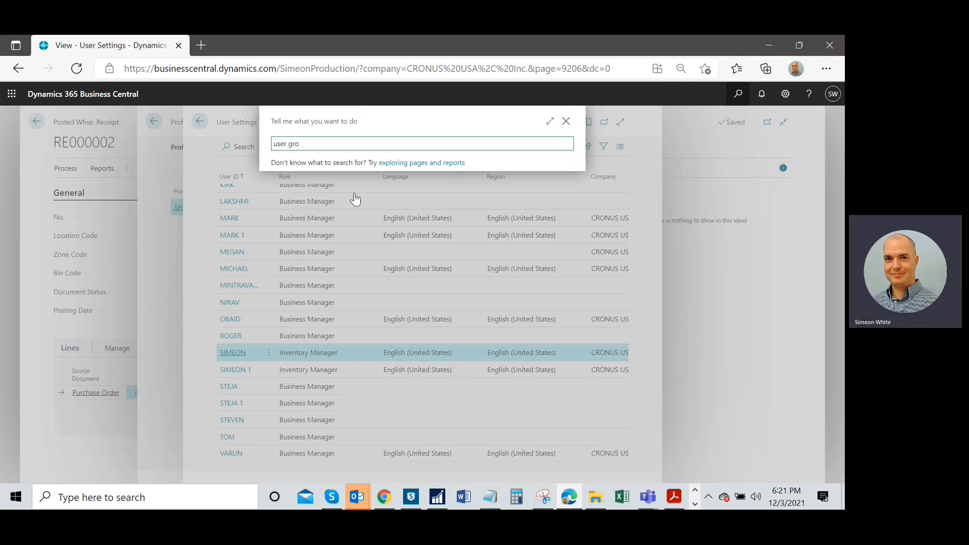
{"action": "left_click", "coordinate": [304, 185]}
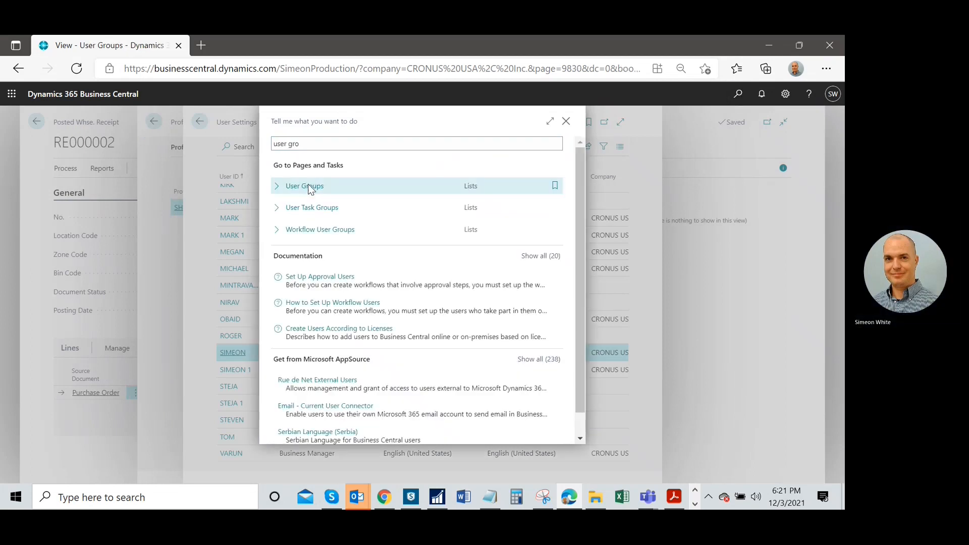
{"action": "left_click", "coordinate": [303, 185]}
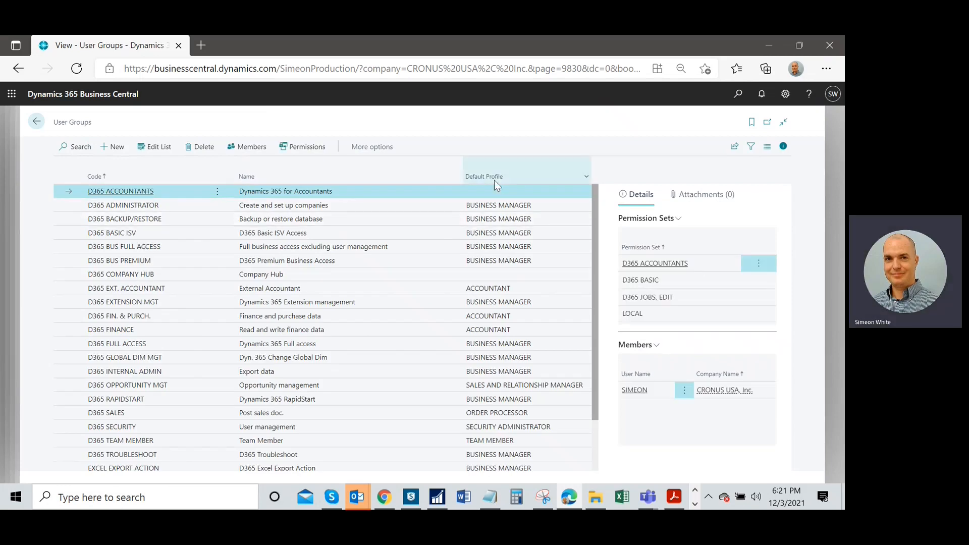
{"action": "mouse_move", "coordinate": [490, 275]}
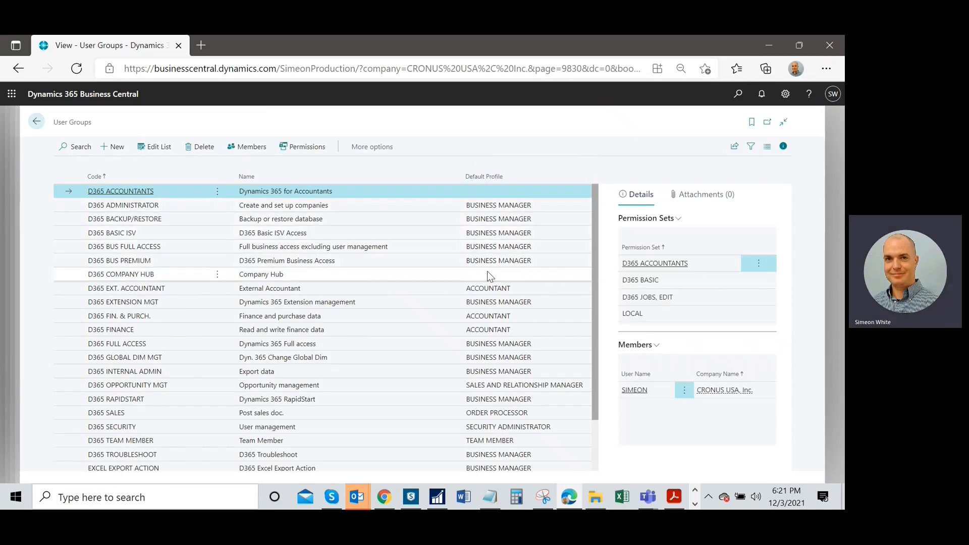
{"action": "mouse_move", "coordinate": [246, 146]}
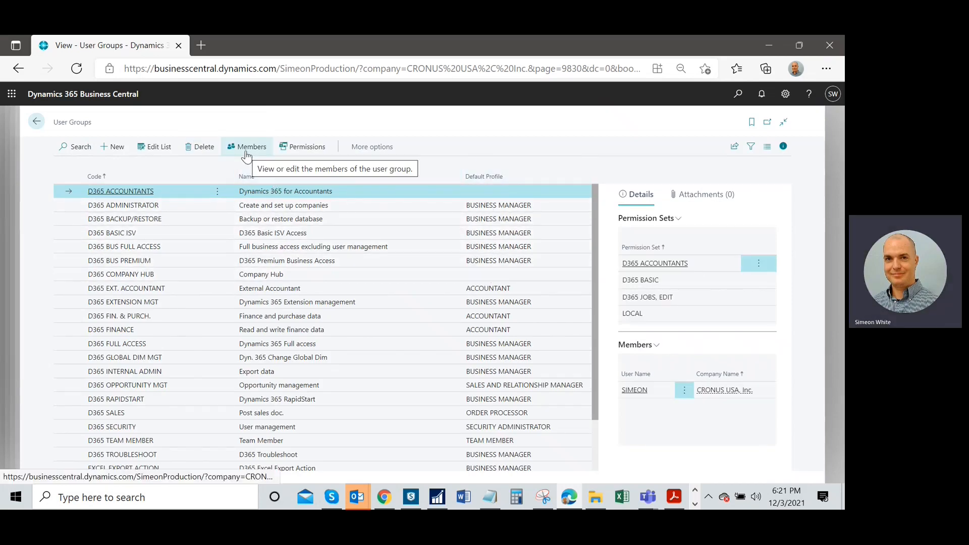
{"action": "mouse_move", "coordinate": [501, 207]}
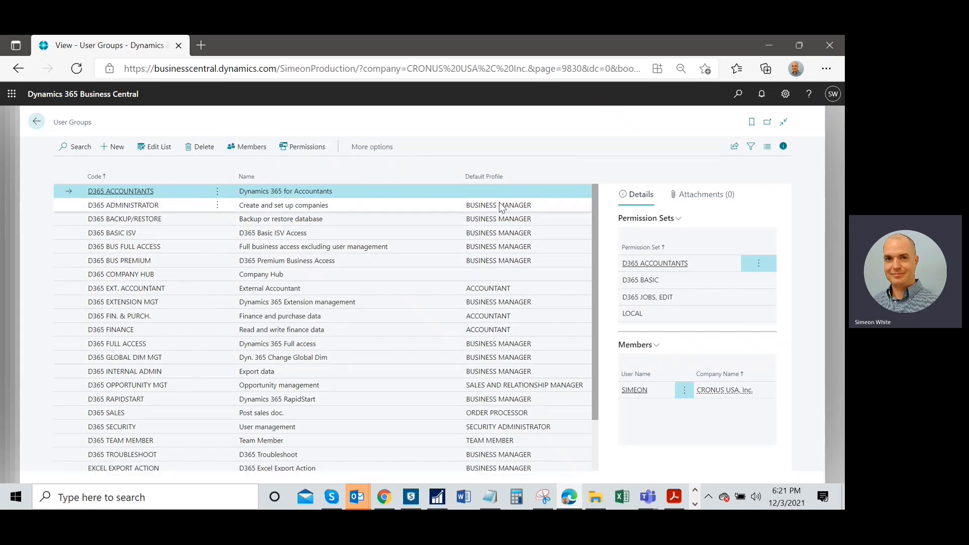
{"action": "mouse_move", "coordinate": [303, 146]}
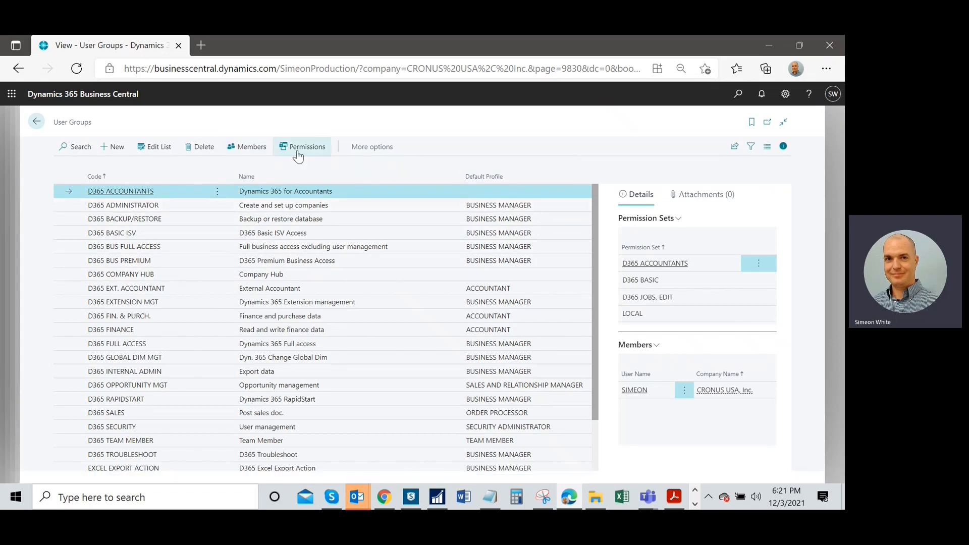
{"action": "mouse_move", "coordinate": [307, 146]}
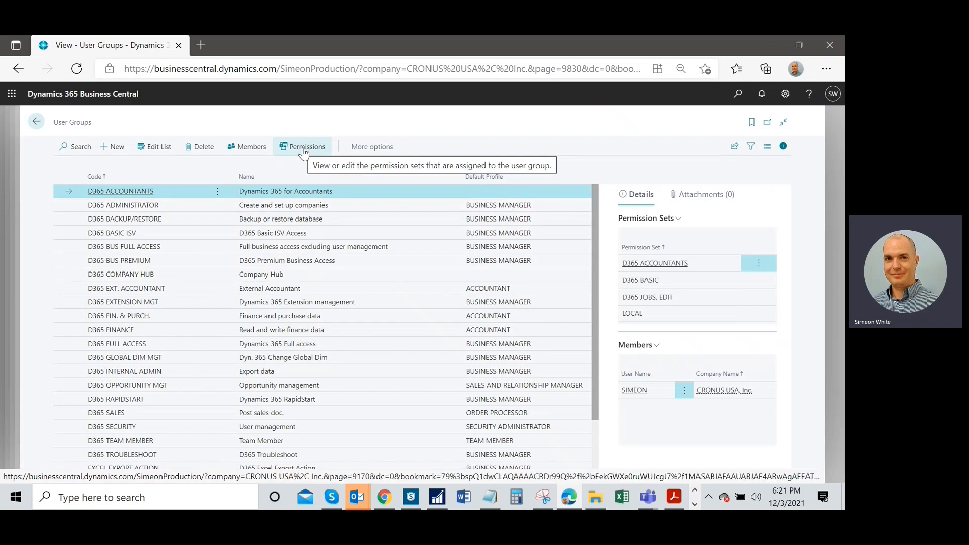
{"action": "mouse_move", "coordinate": [308, 151]}
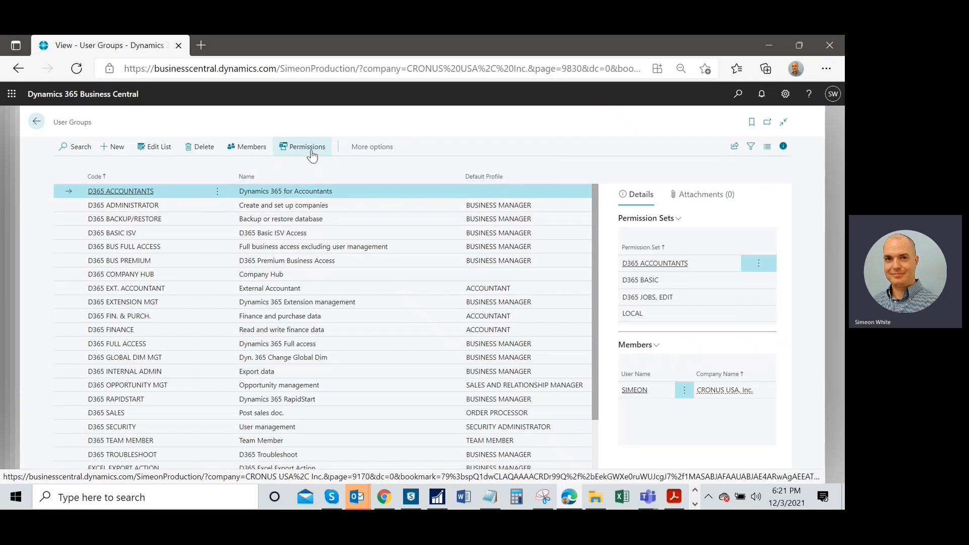
{"action": "mouse_move", "coordinate": [468, 213]}
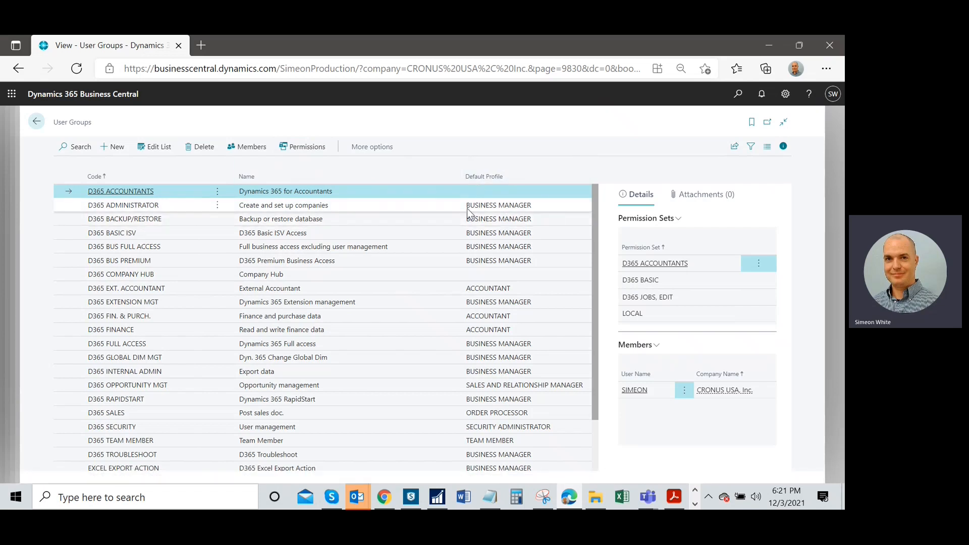
{"action": "mouse_move", "coordinate": [516, 284]}
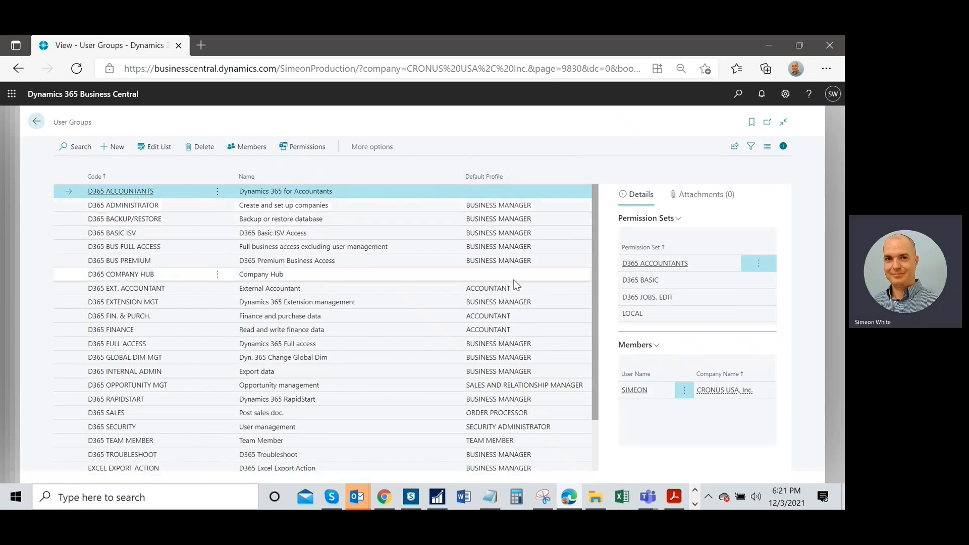
{"action": "mouse_move", "coordinate": [647, 388]}
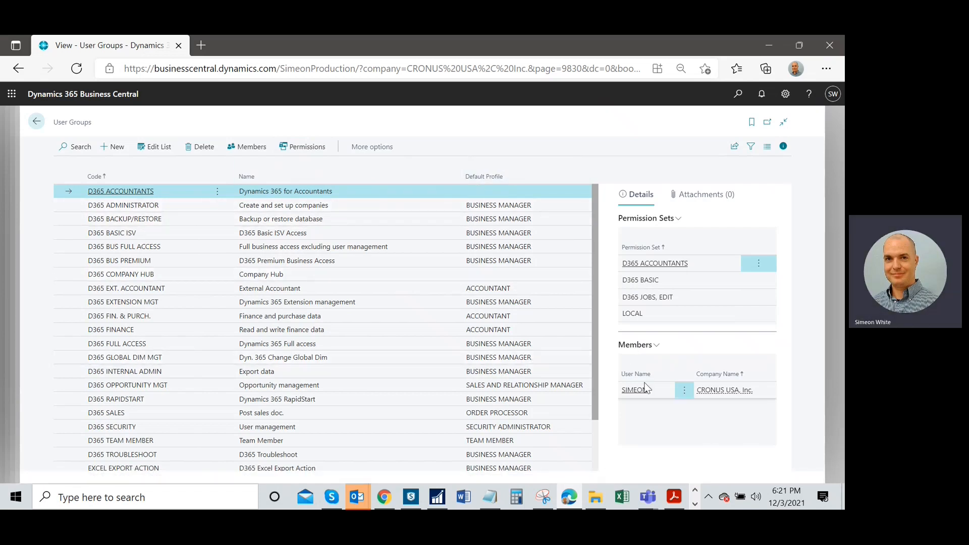